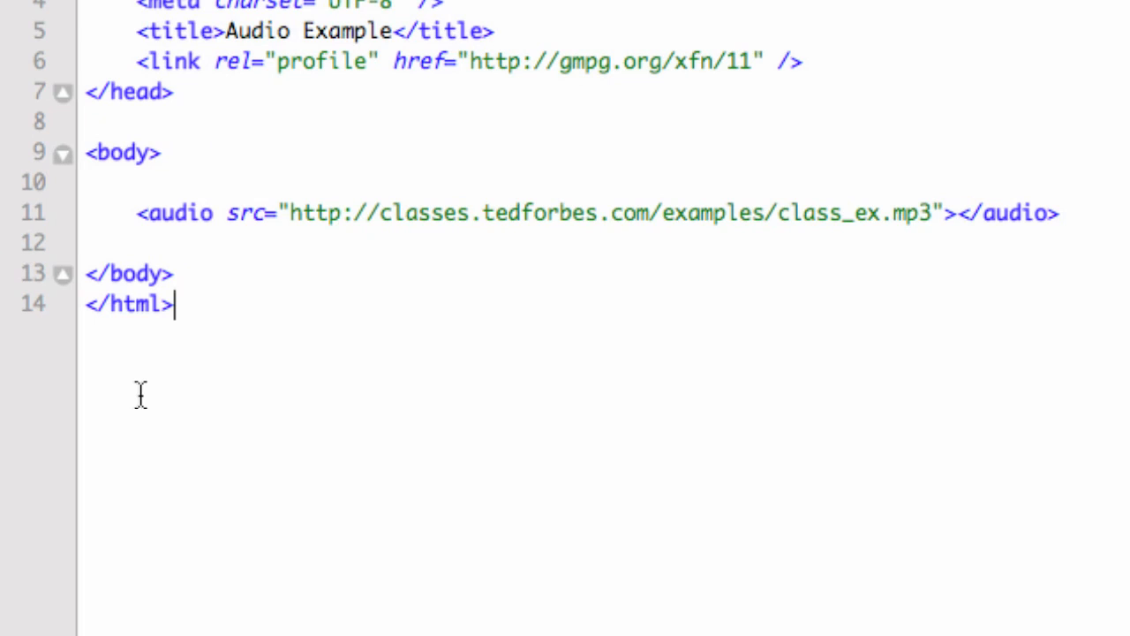
mouse_move(138, 221)
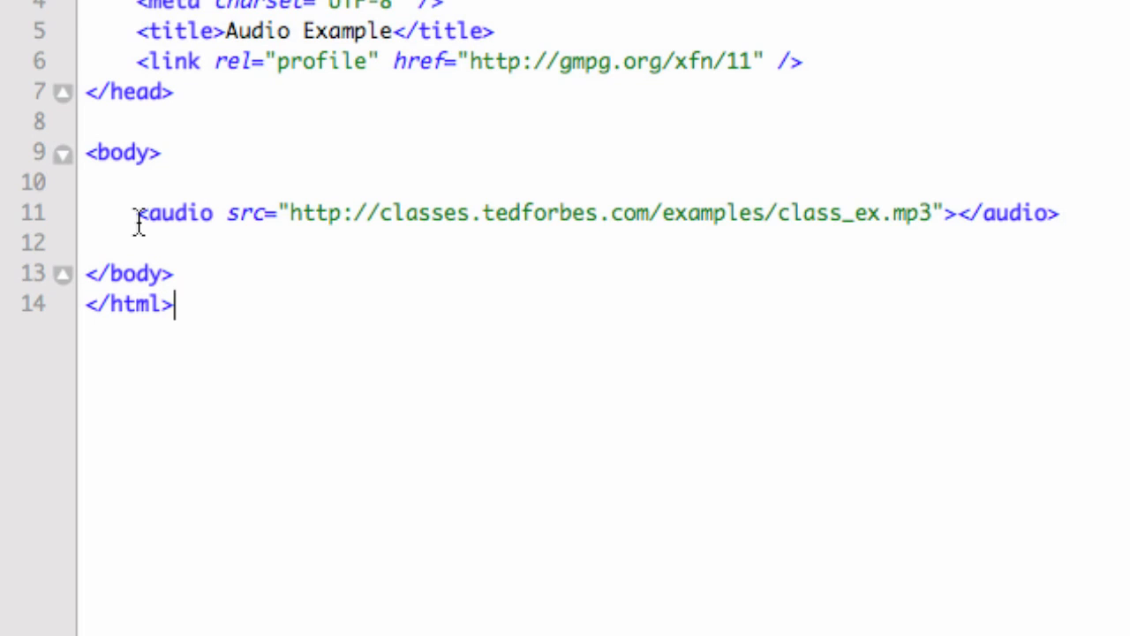
Step: Select the whole audio element line to inspect it, then clear the selection
left_click_drag(134, 212, 1058, 212)
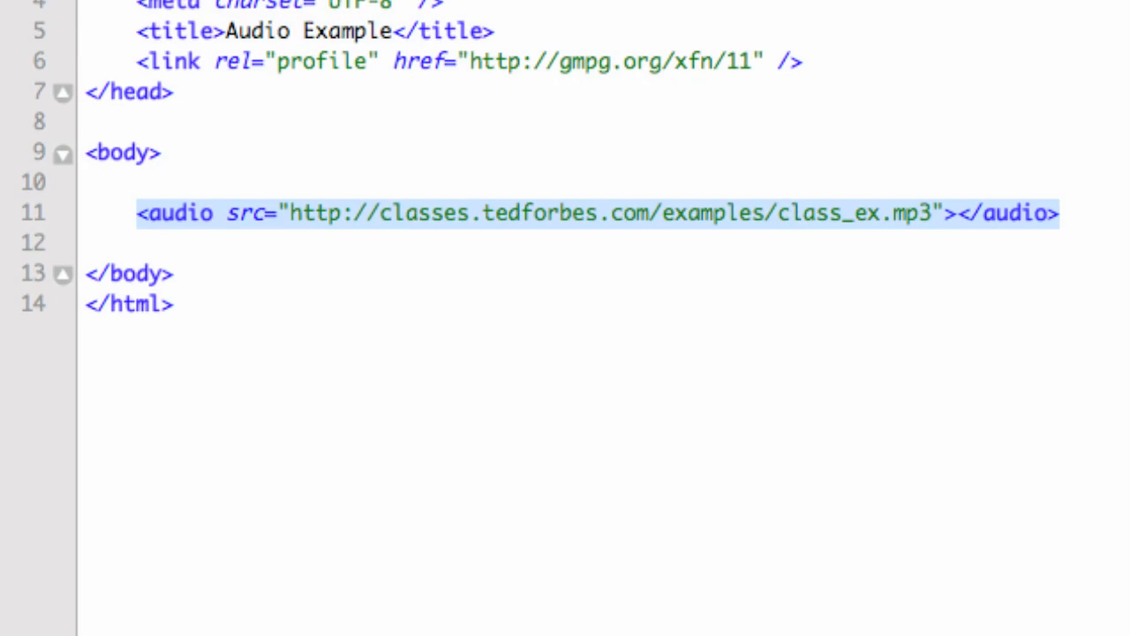
mouse_move(44, 88)
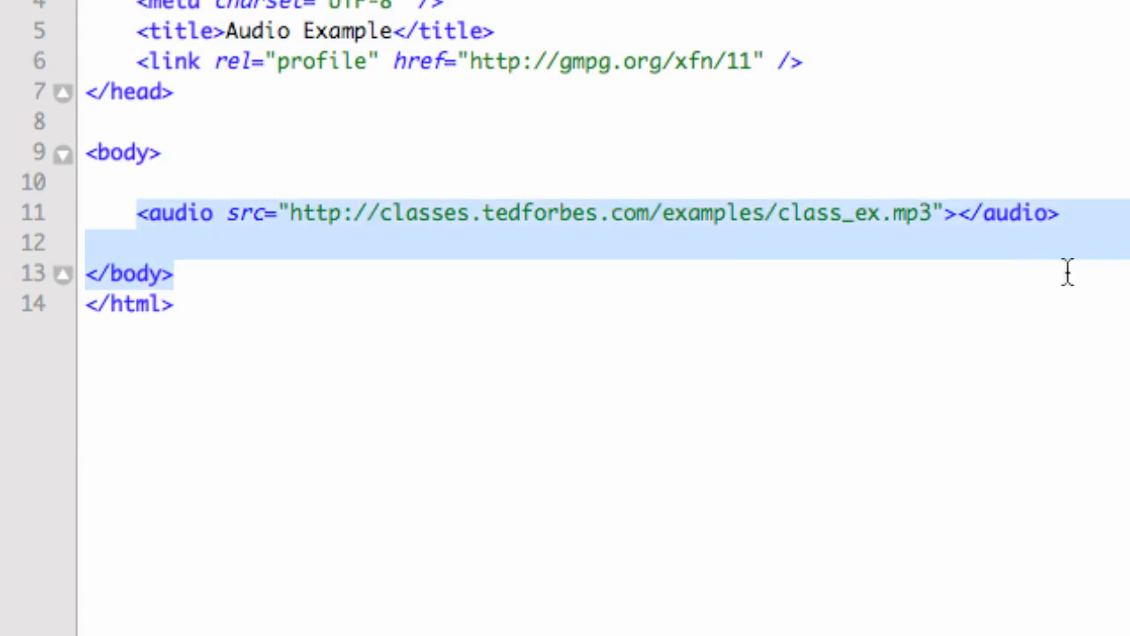
left_click(388, 212)
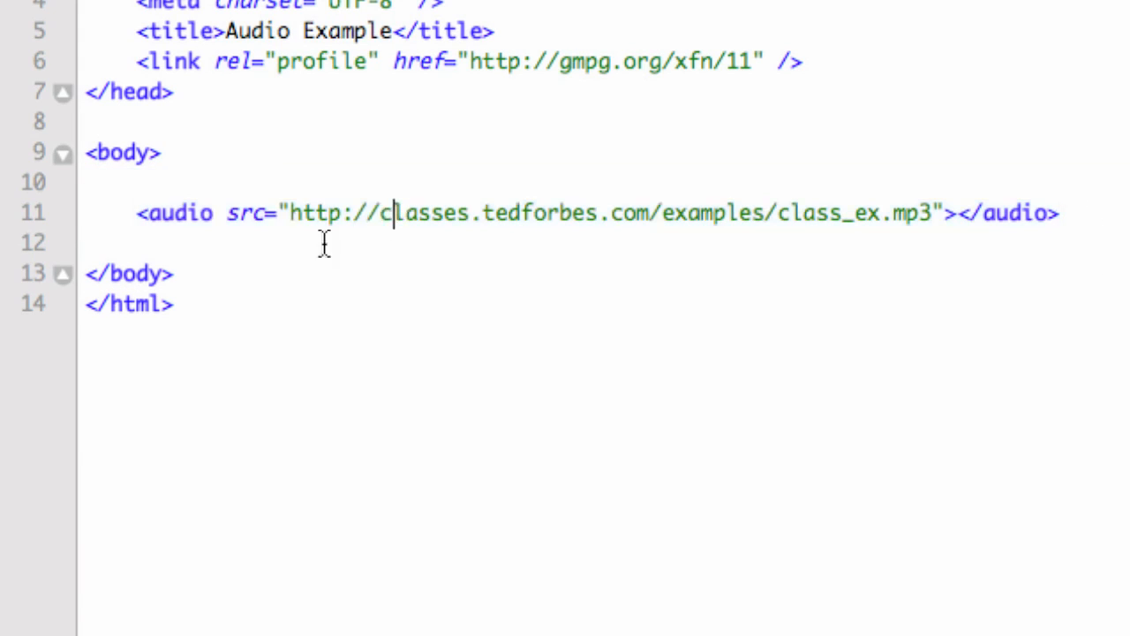
mouse_move(731, 233)
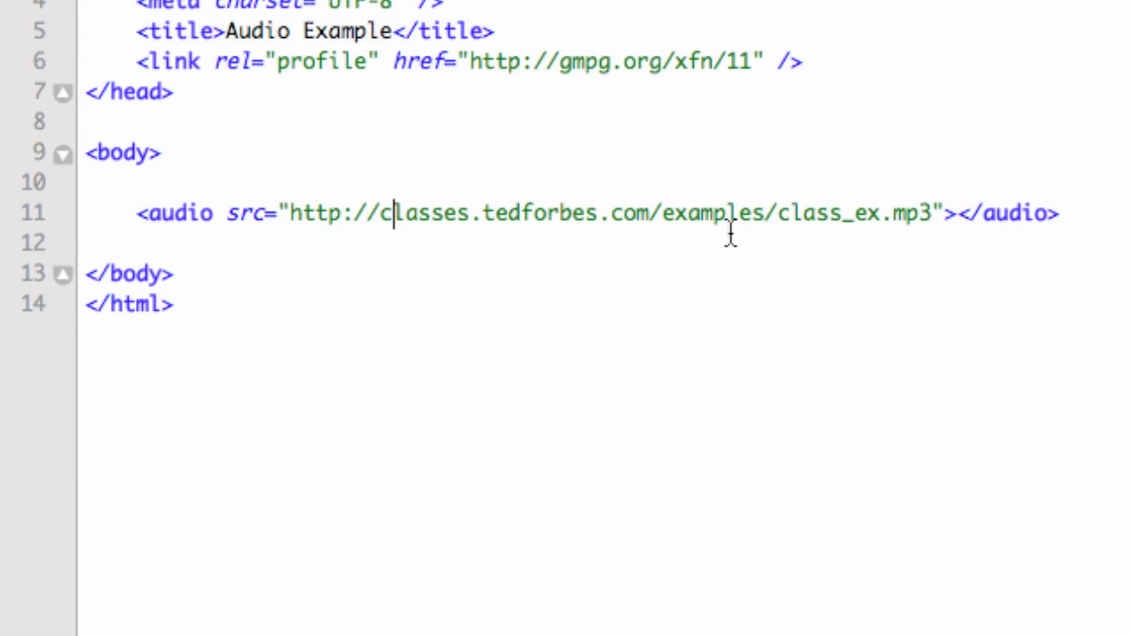
mouse_move(106, 244)
type("<>")
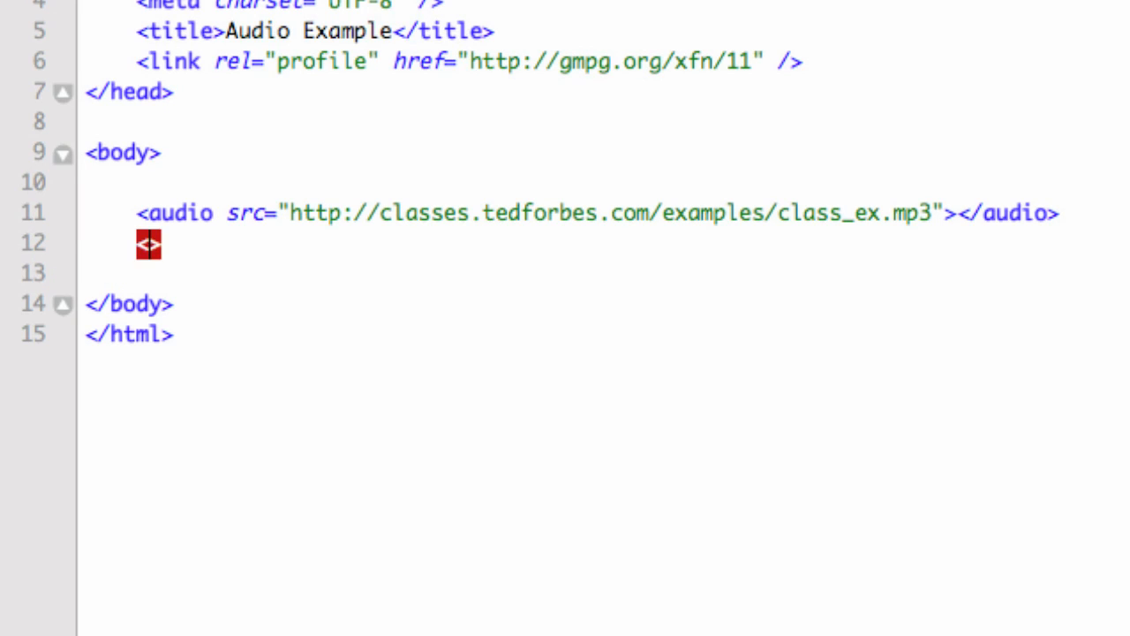
Step: Add an empty <div></div> block below the audio element with blank lines inside
type("div")
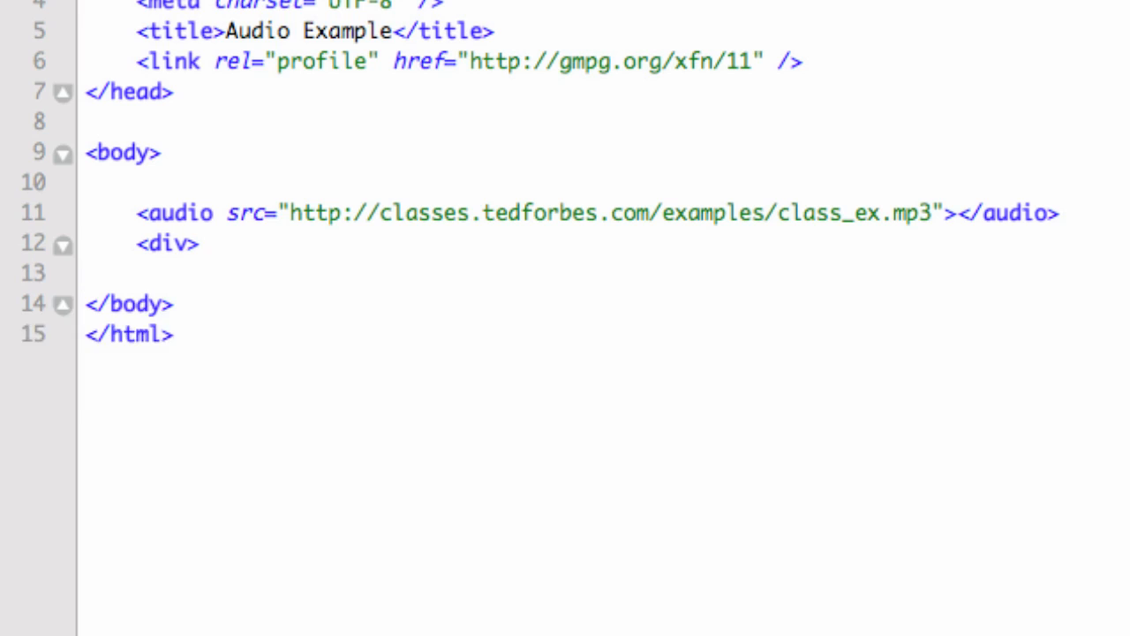
type("</div>")
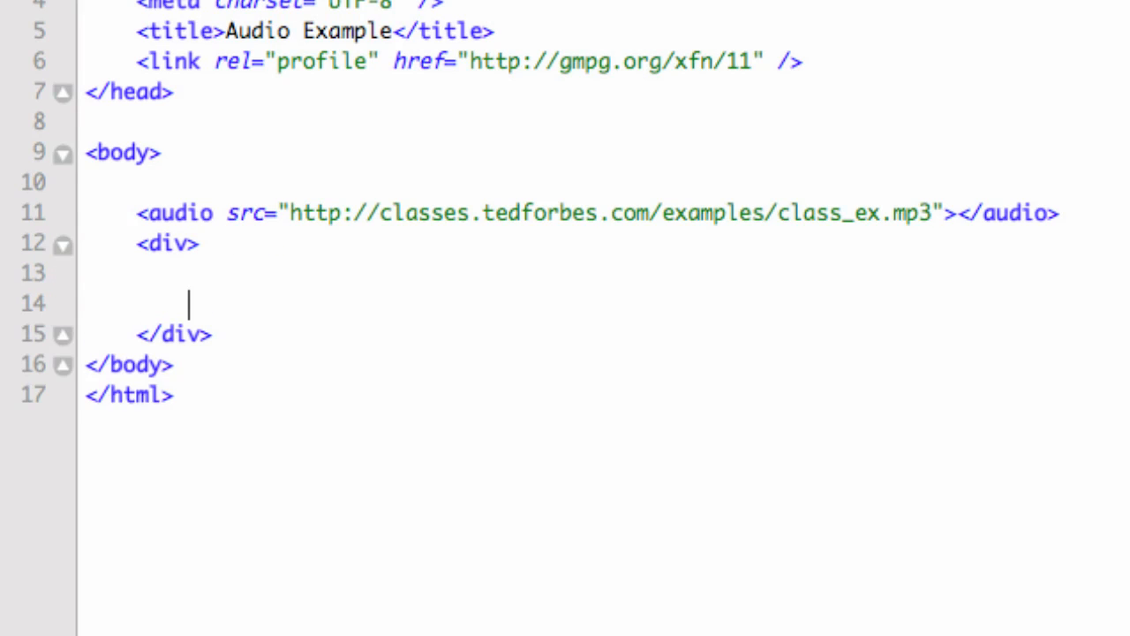
key("enter")
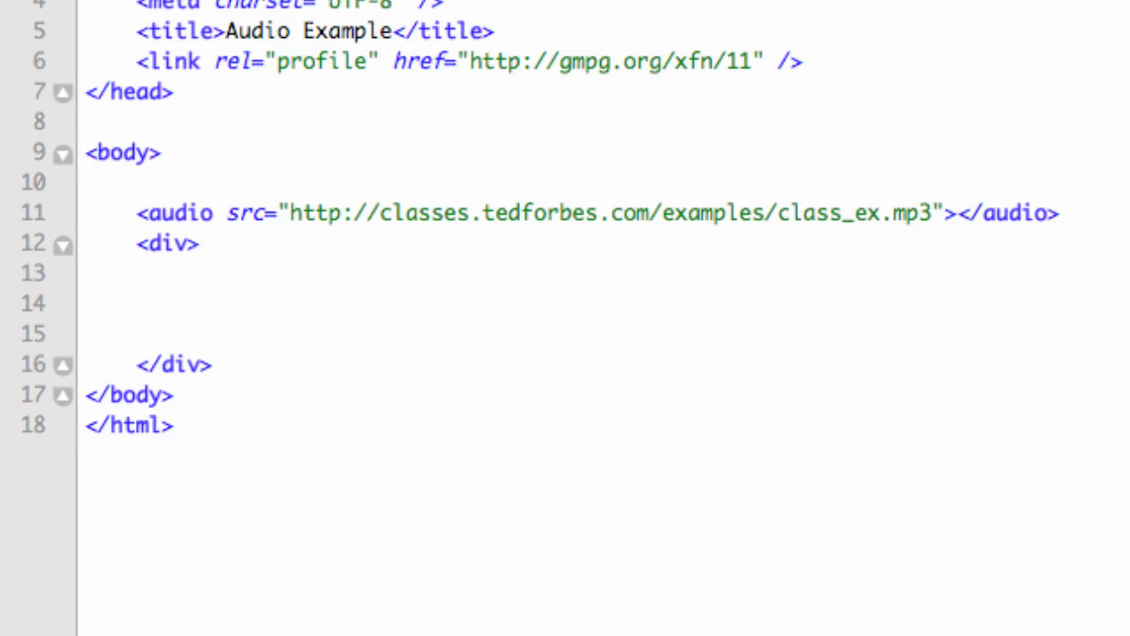
Step: Add two <button> elements inside the div labelled Play and Stop
type("<button")
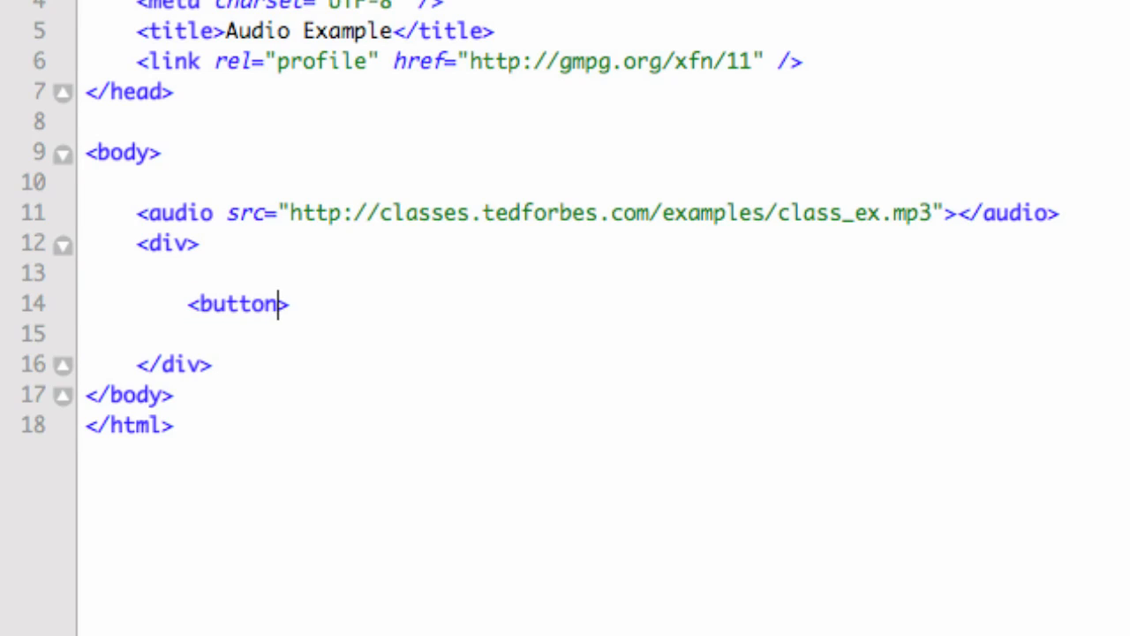
type("></button>")
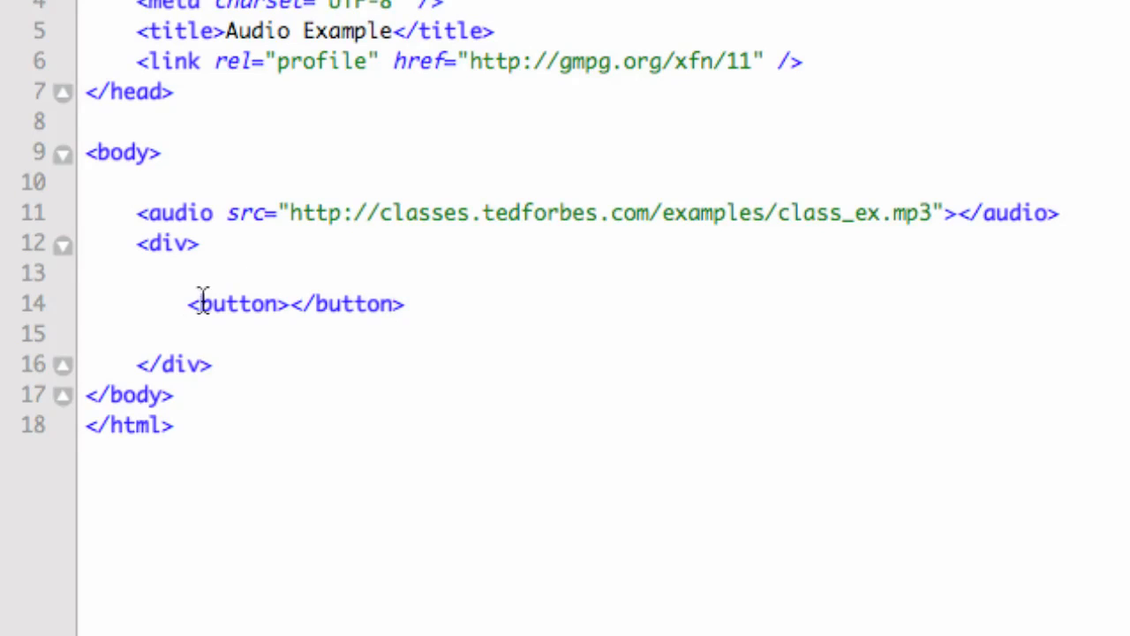
left_click(407, 304)
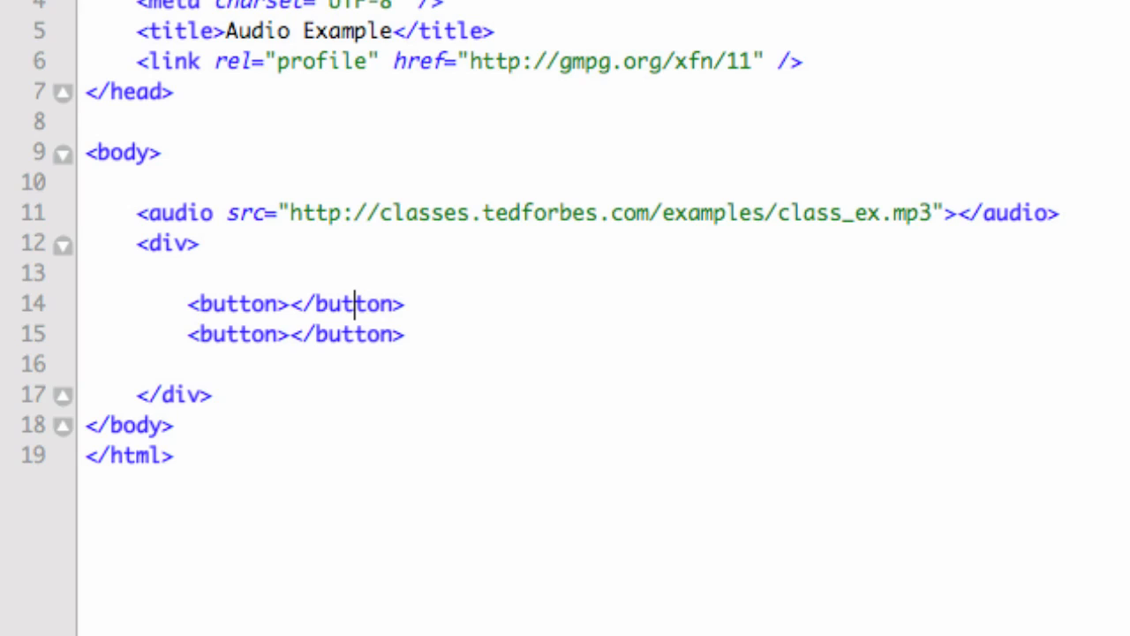
type("Pla")
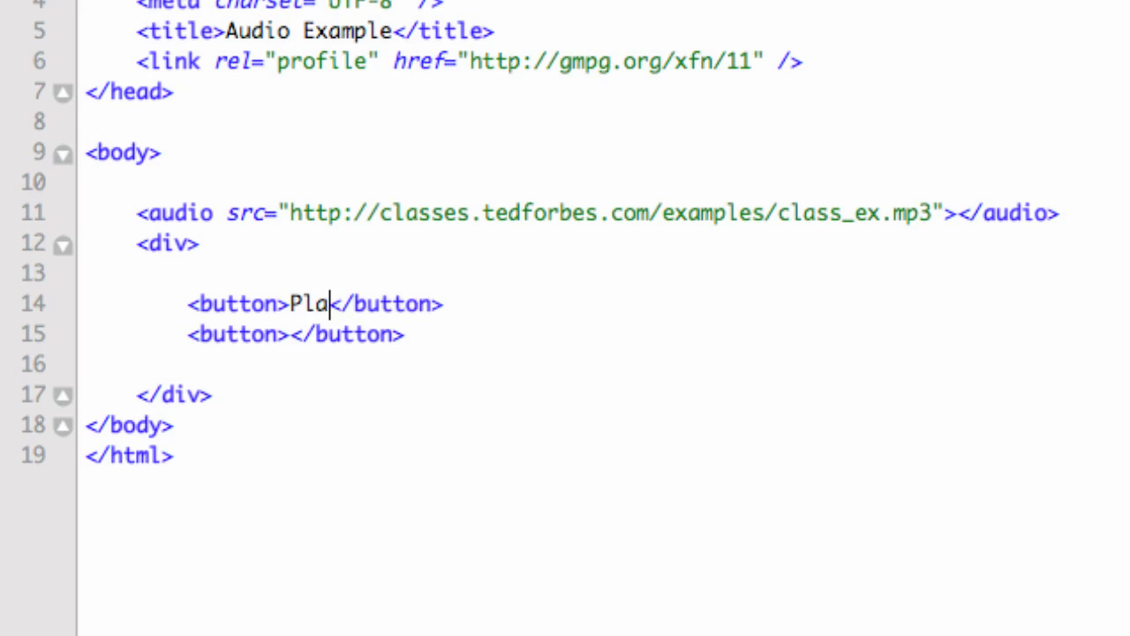
type("S")
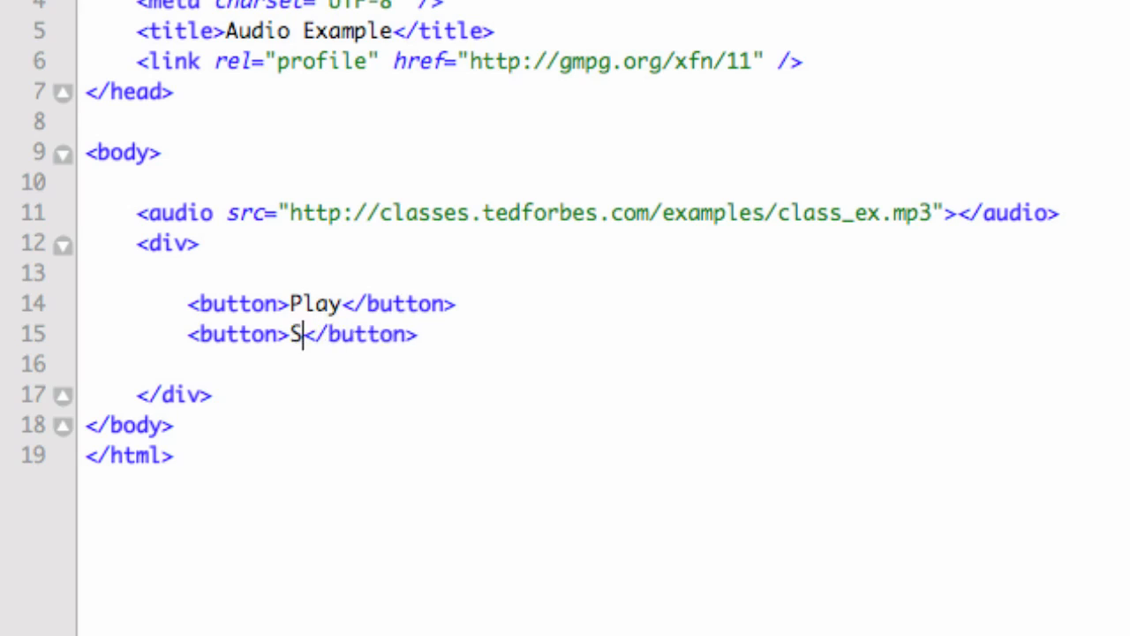
type("top")
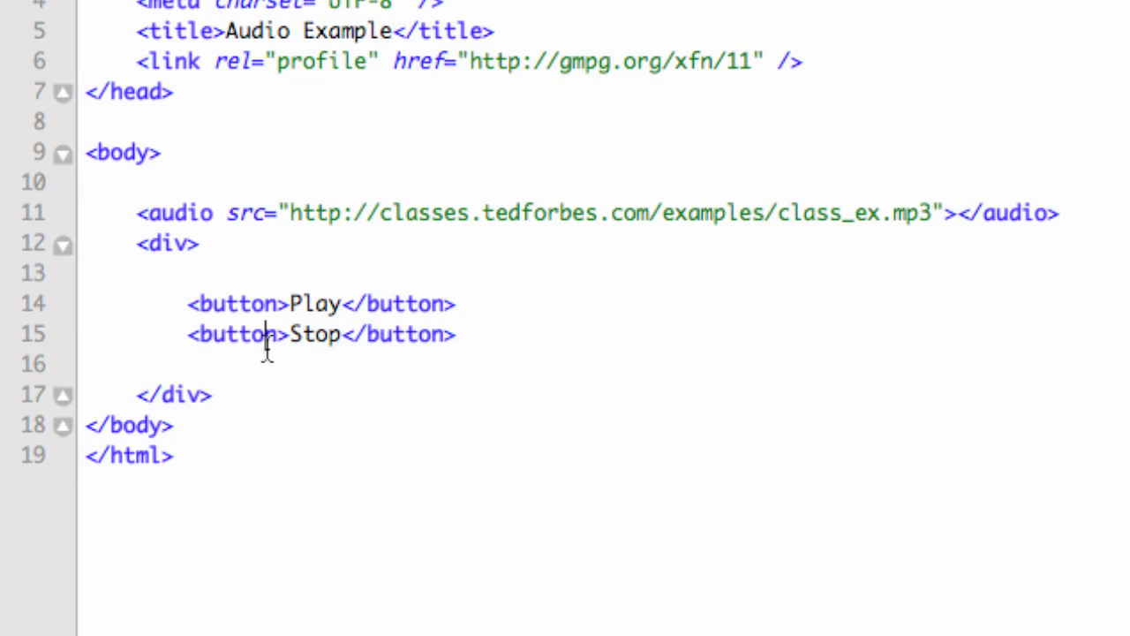
mouse_move(251, 304)
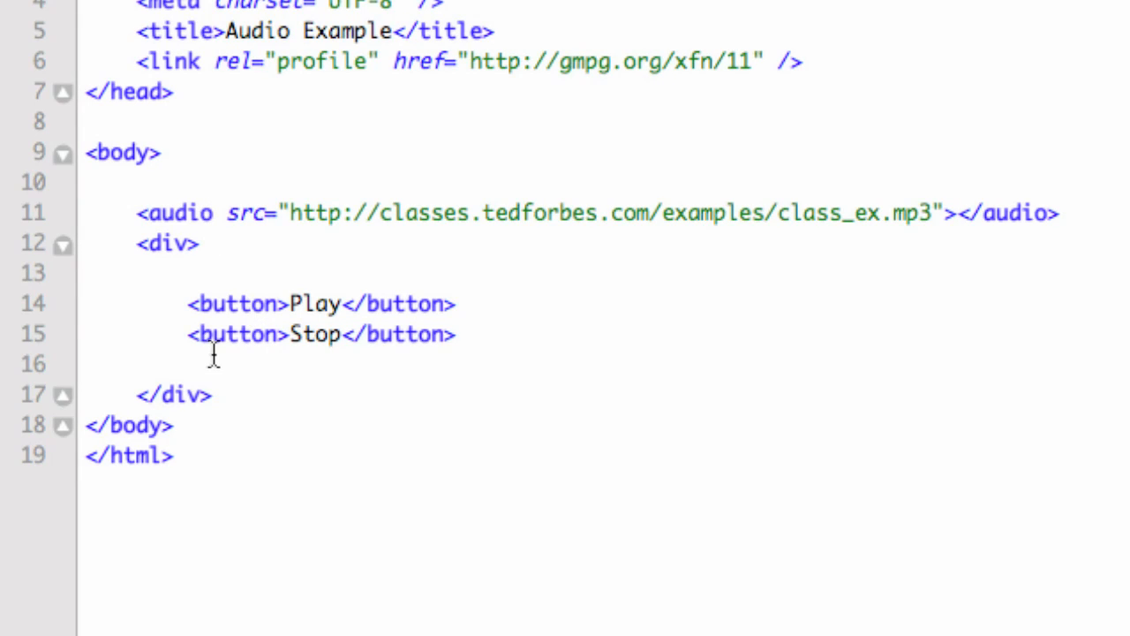
Step: Give the audio element the attribute id="player"
type("i")
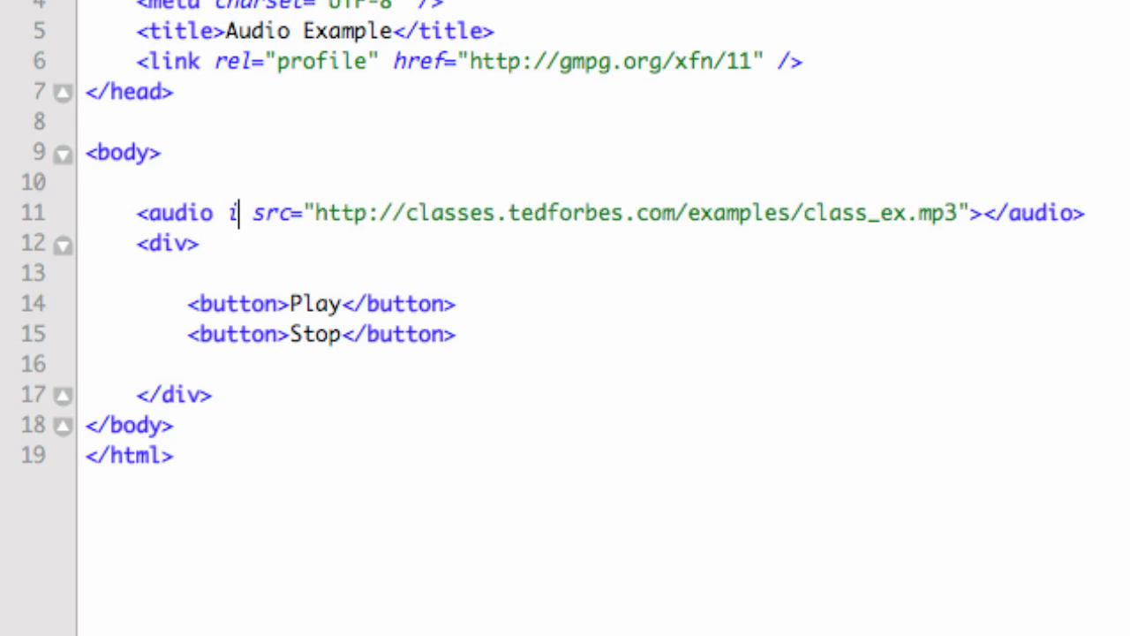
type("d=\"play\"")
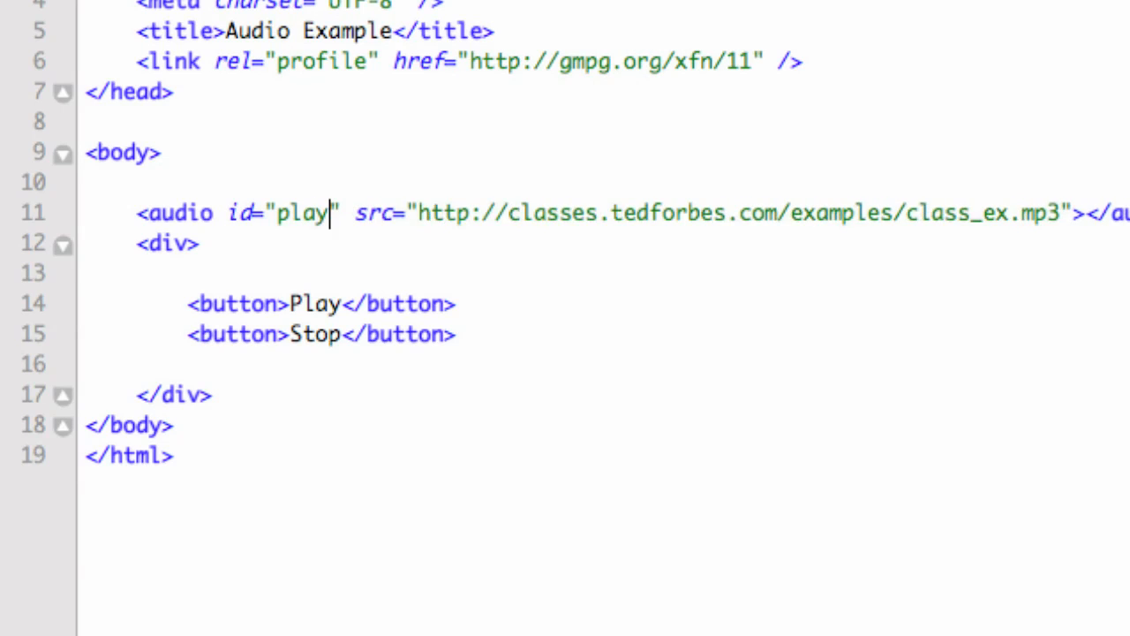
type("er")
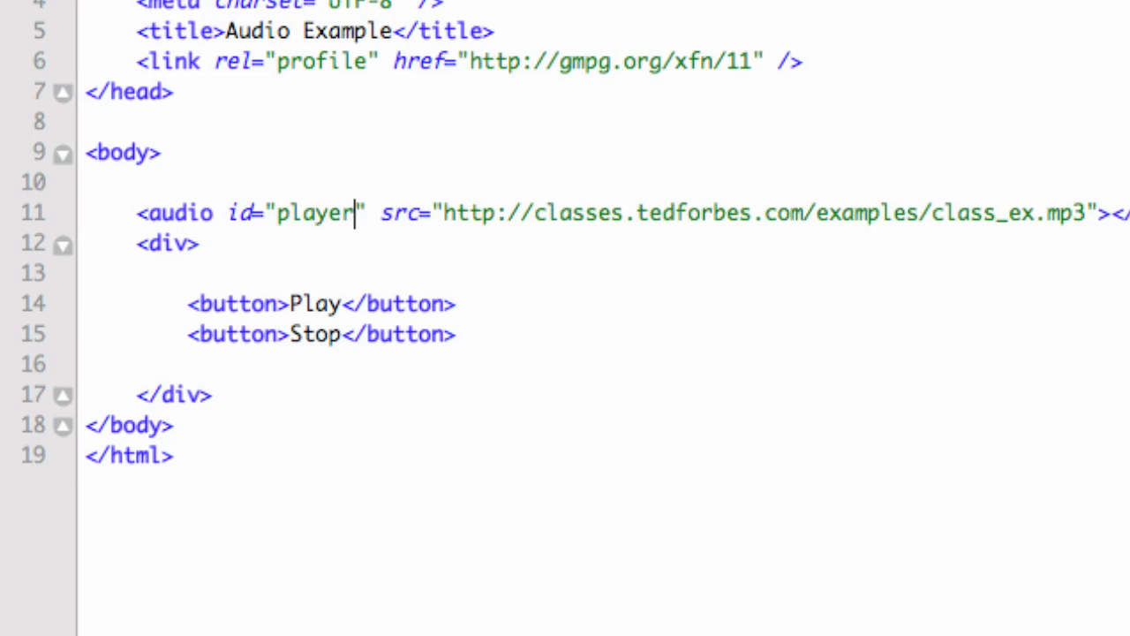
mouse_move(244, 219)
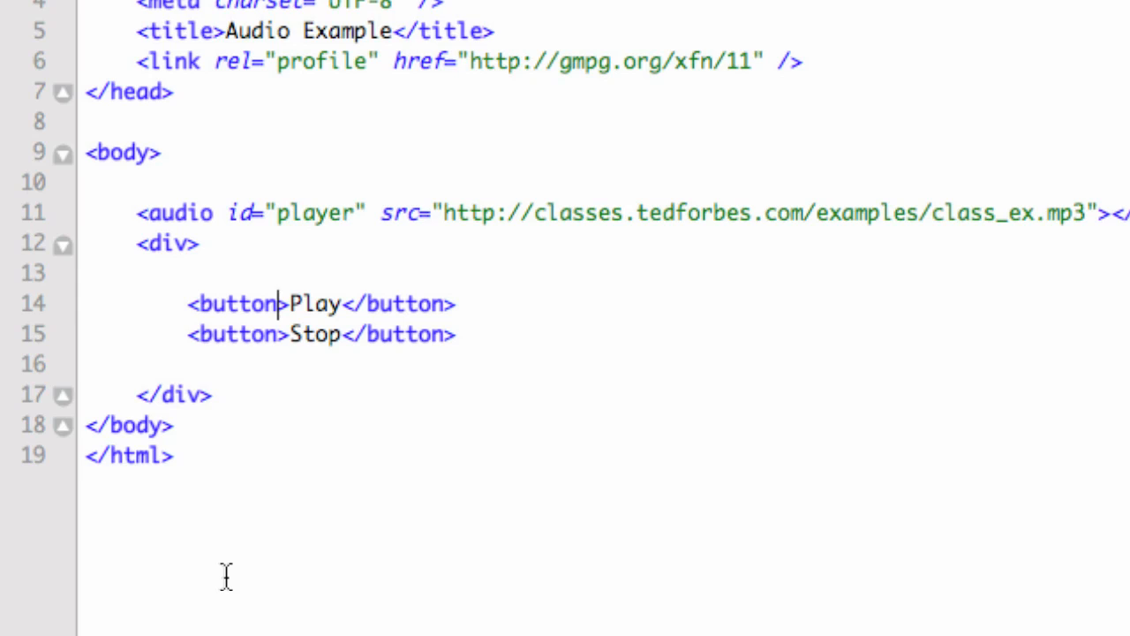
type("\" \"")
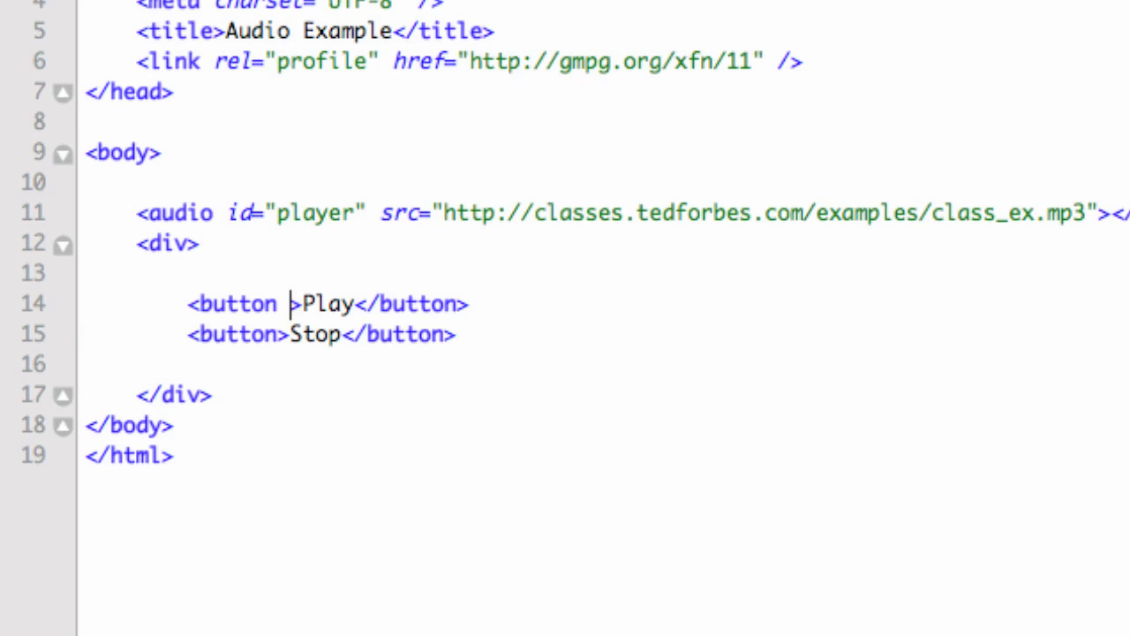
Step: Set the Play button's onclick to document.getElementById('player').play()
type("onclick")
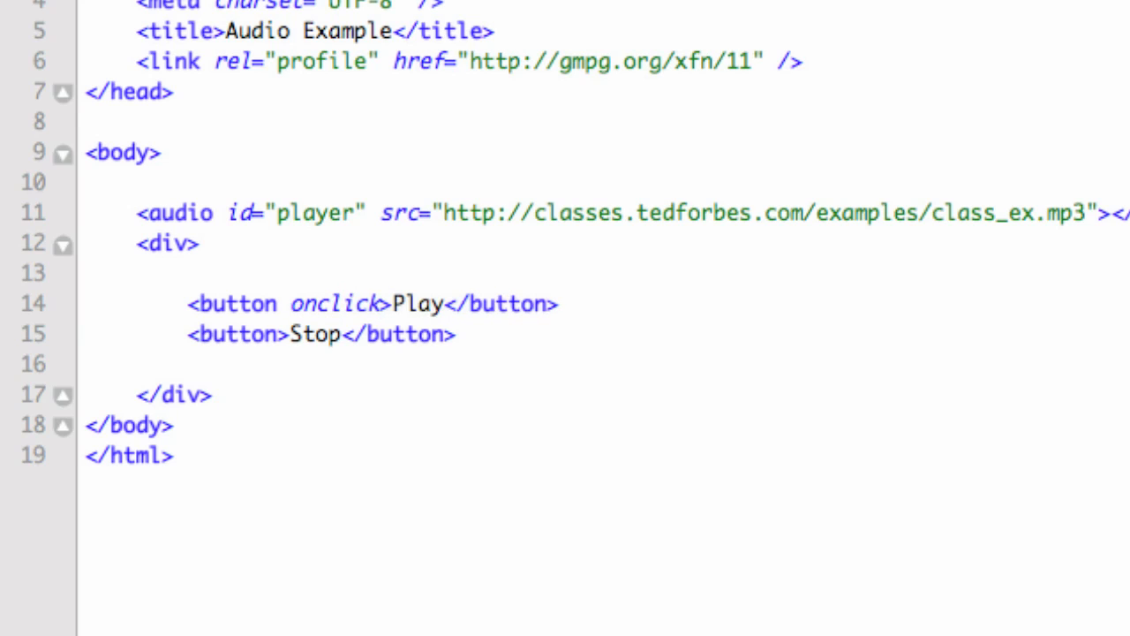
type("=")
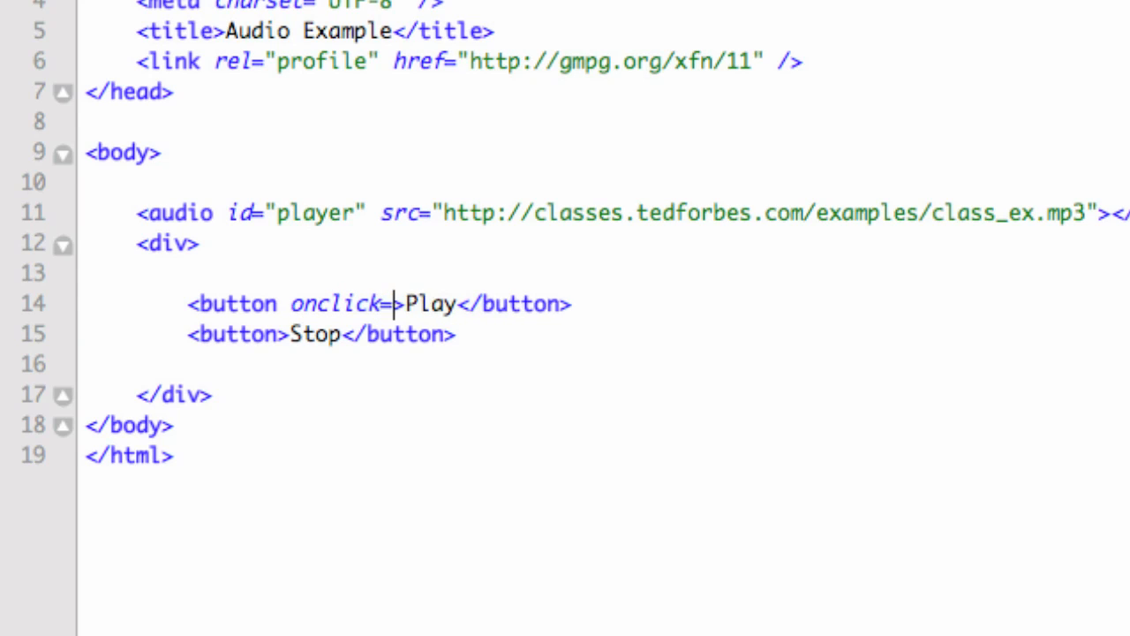
type("\"\"")
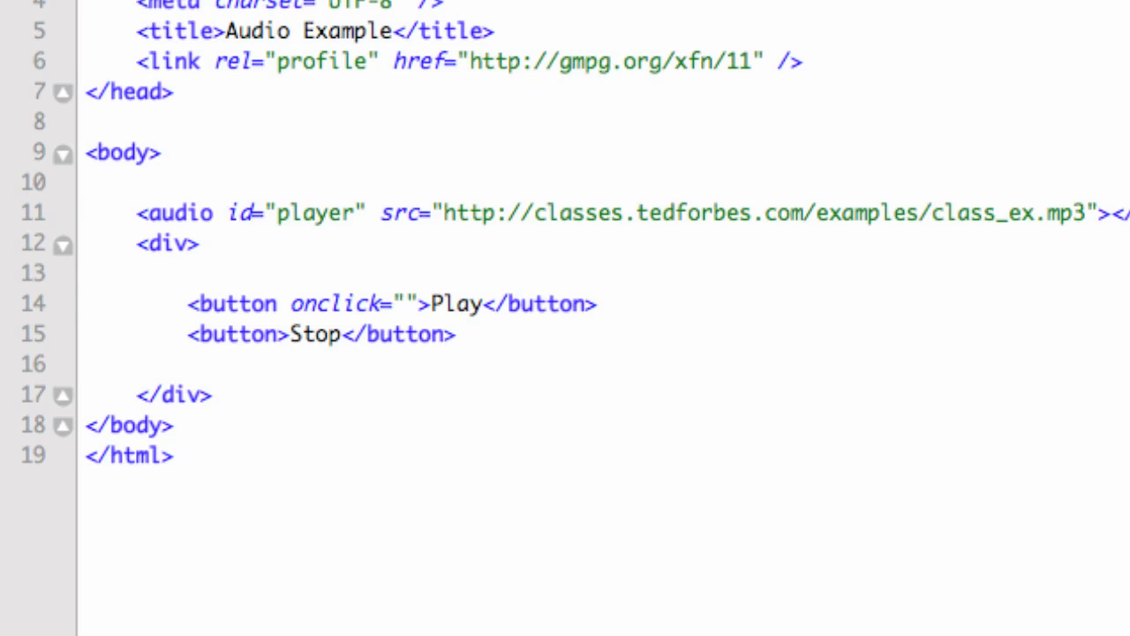
type("document.")
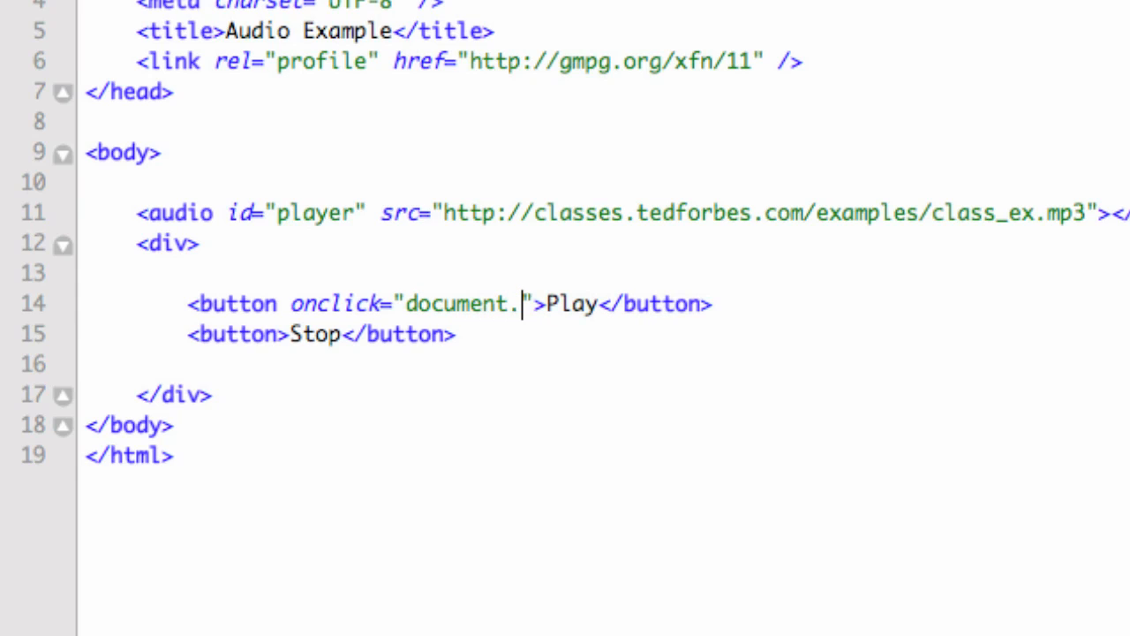
type("getElemen")
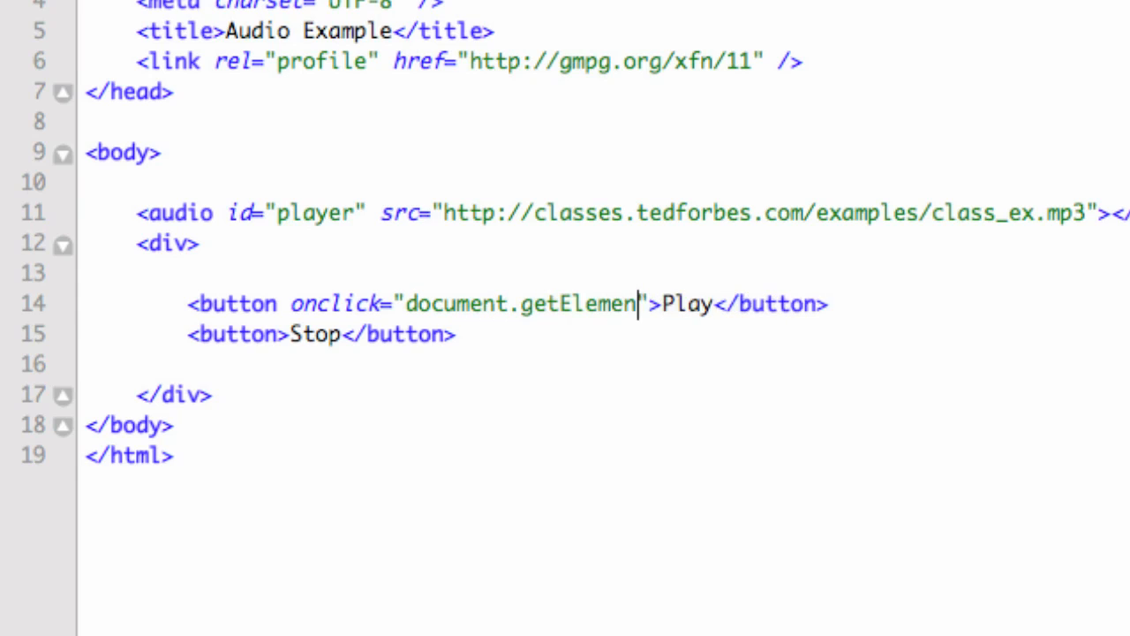
type("tByI")
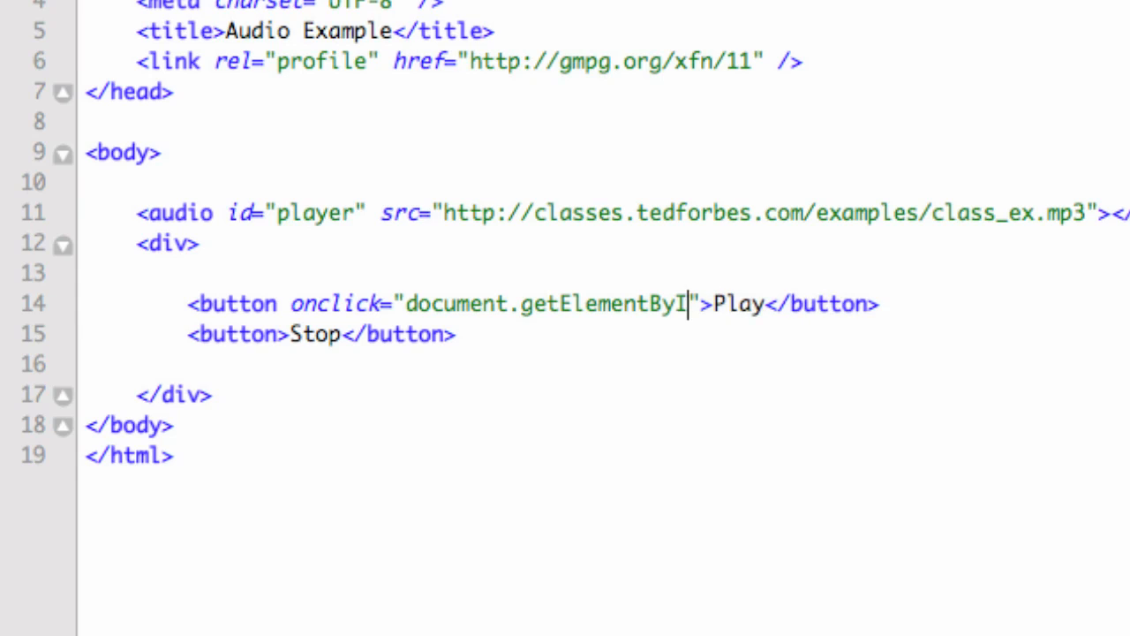
type("d()")
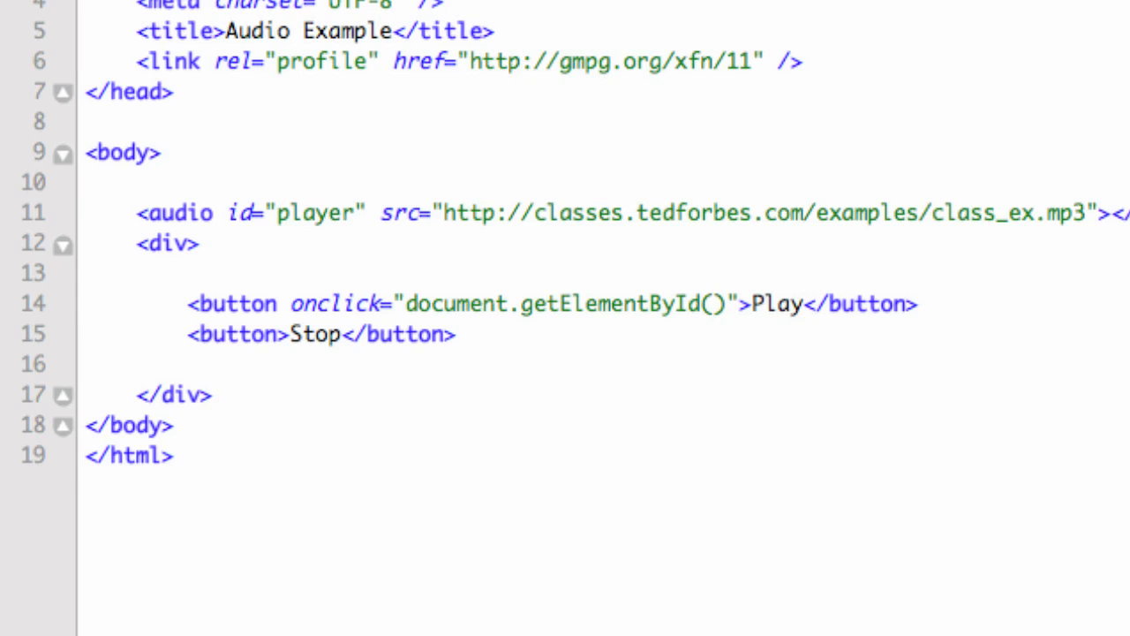
type("'player'")
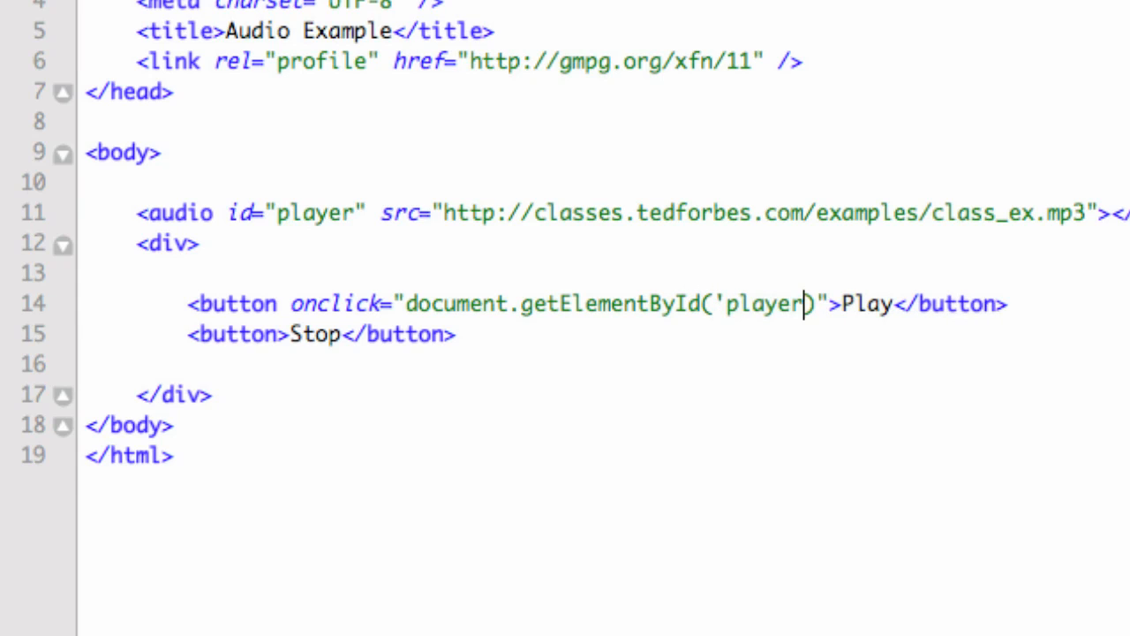
type("'")
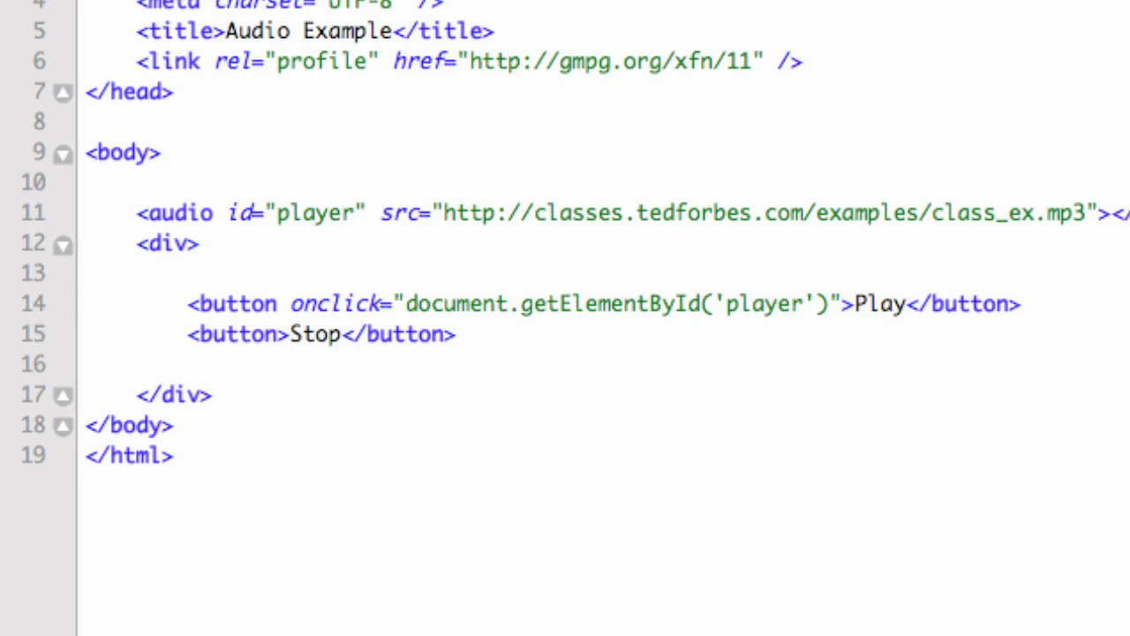
type(".play()")
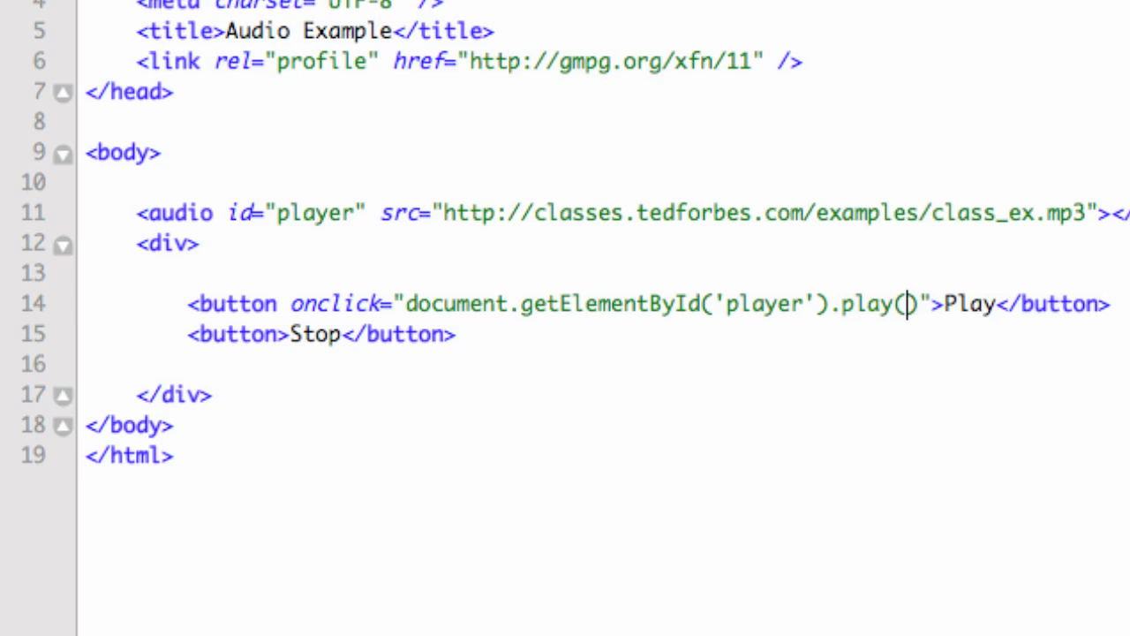
type(")")
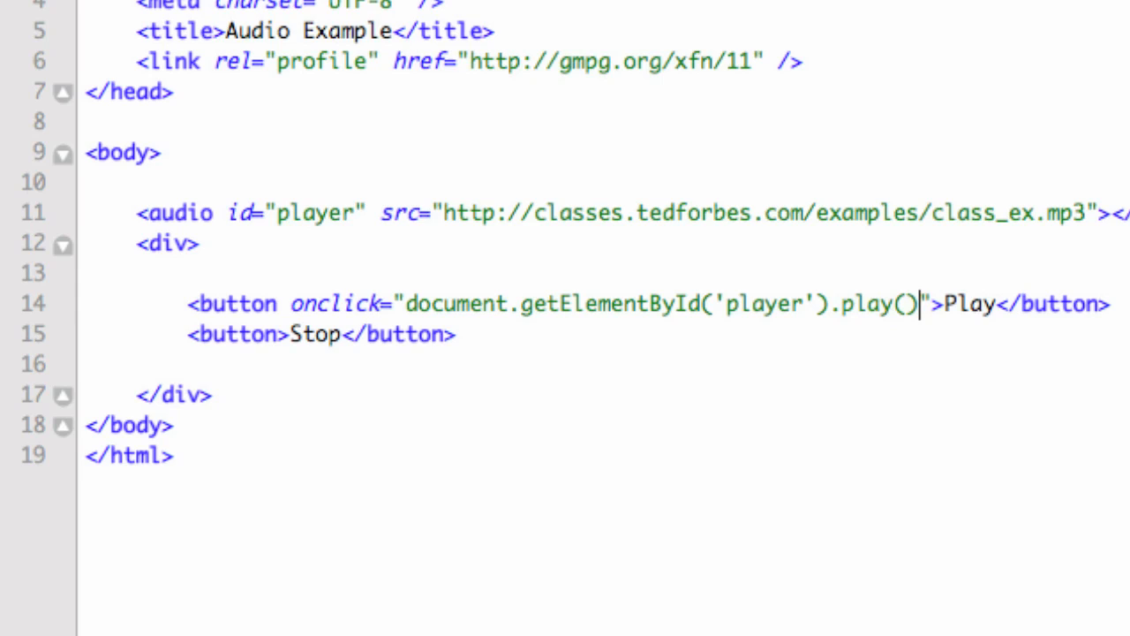
mouse_move(410, 269)
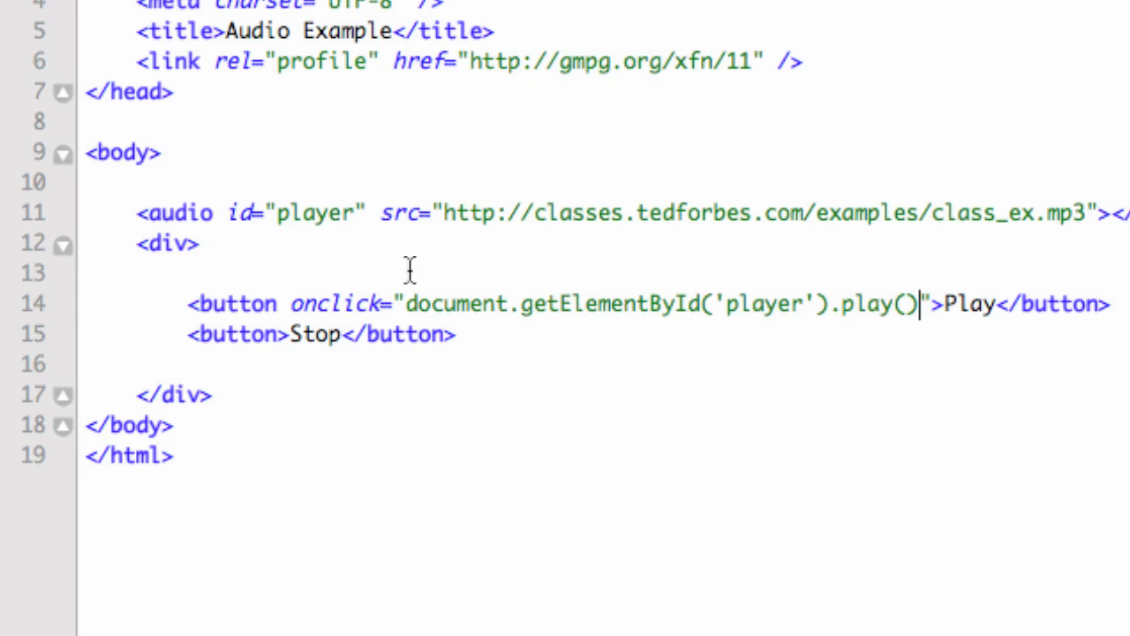
mouse_move(352, 291)
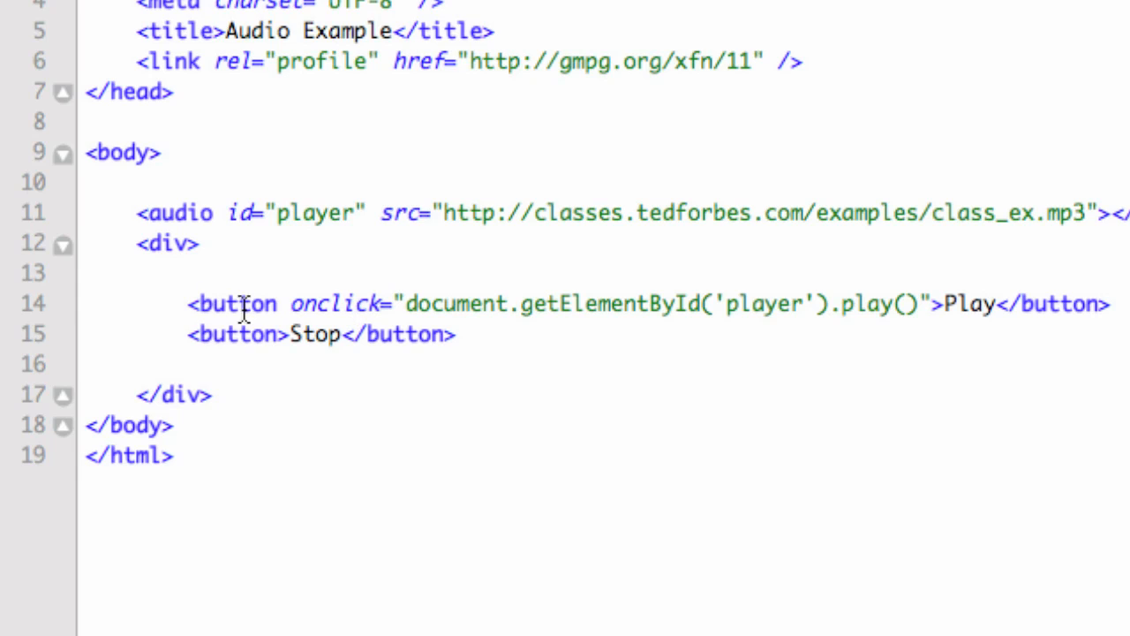
mouse_move(484, 313)
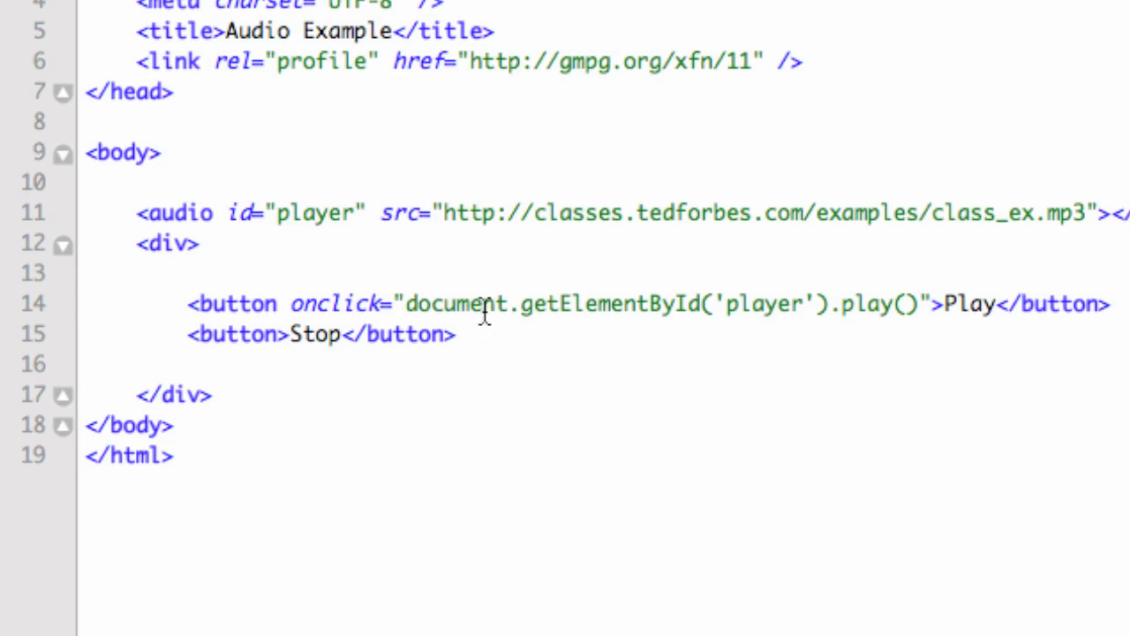
double_click(455, 304)
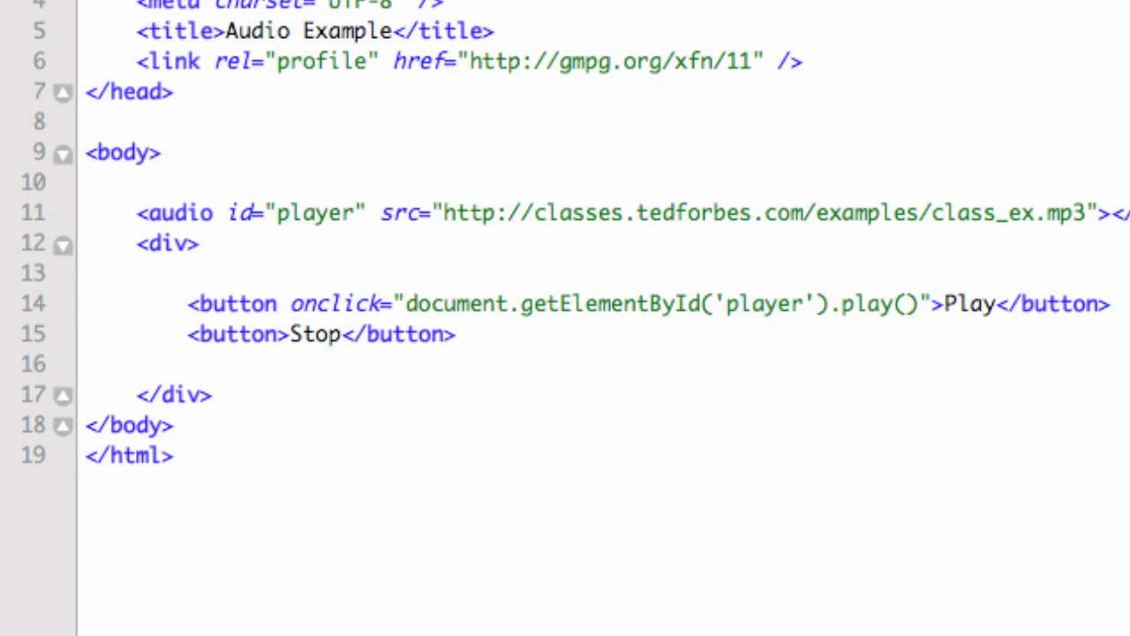
left_click(499, 304)
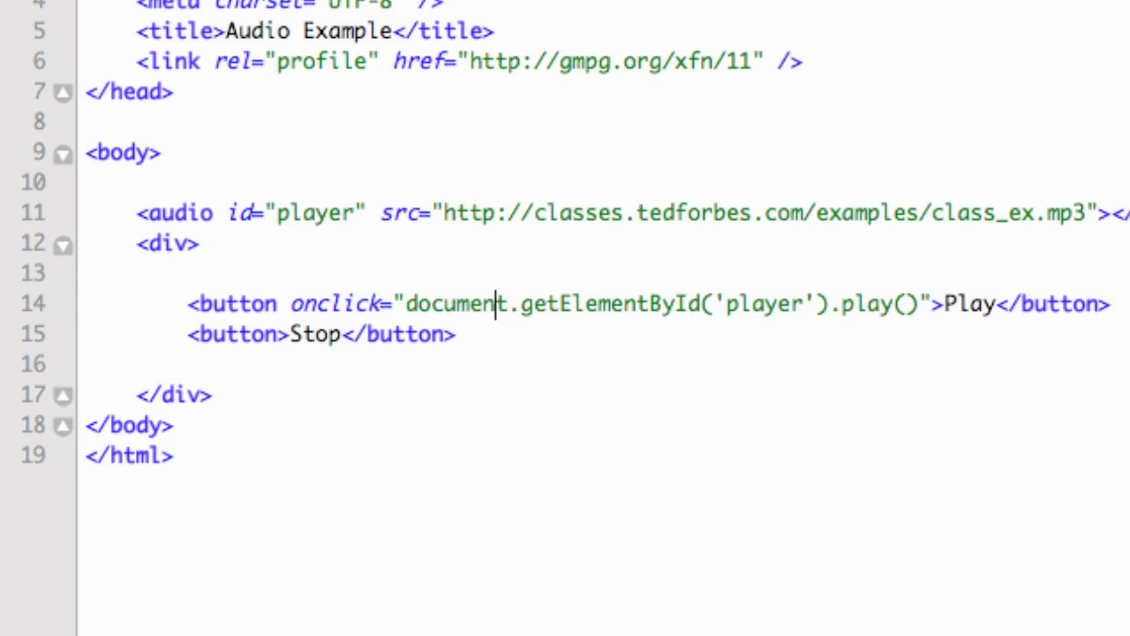
mouse_move(449, 314)
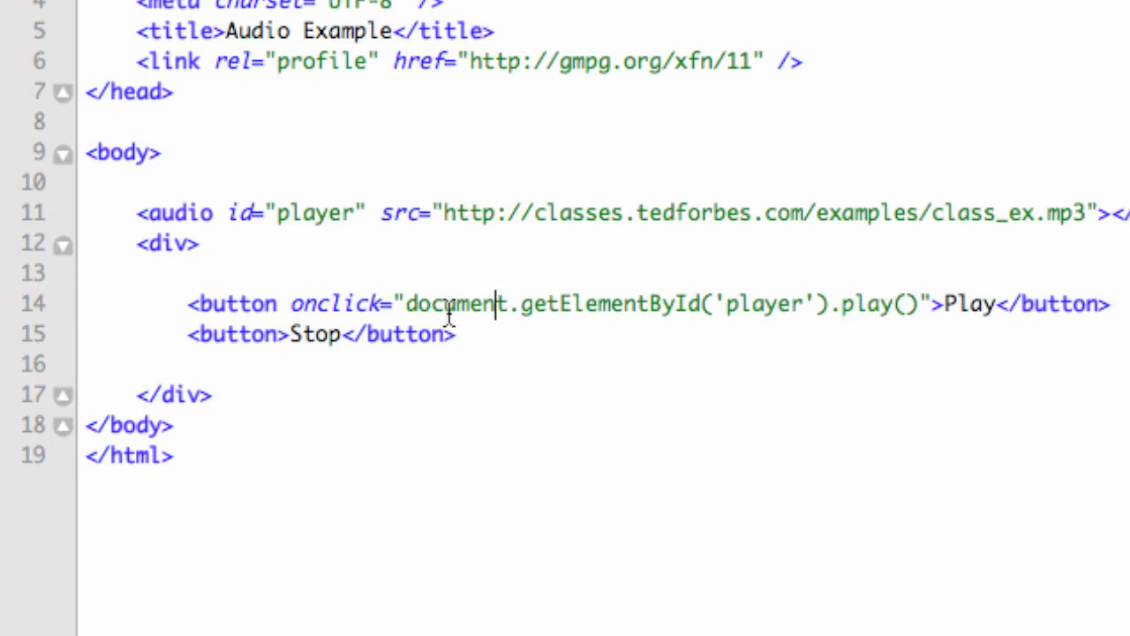
mouse_move(581, 304)
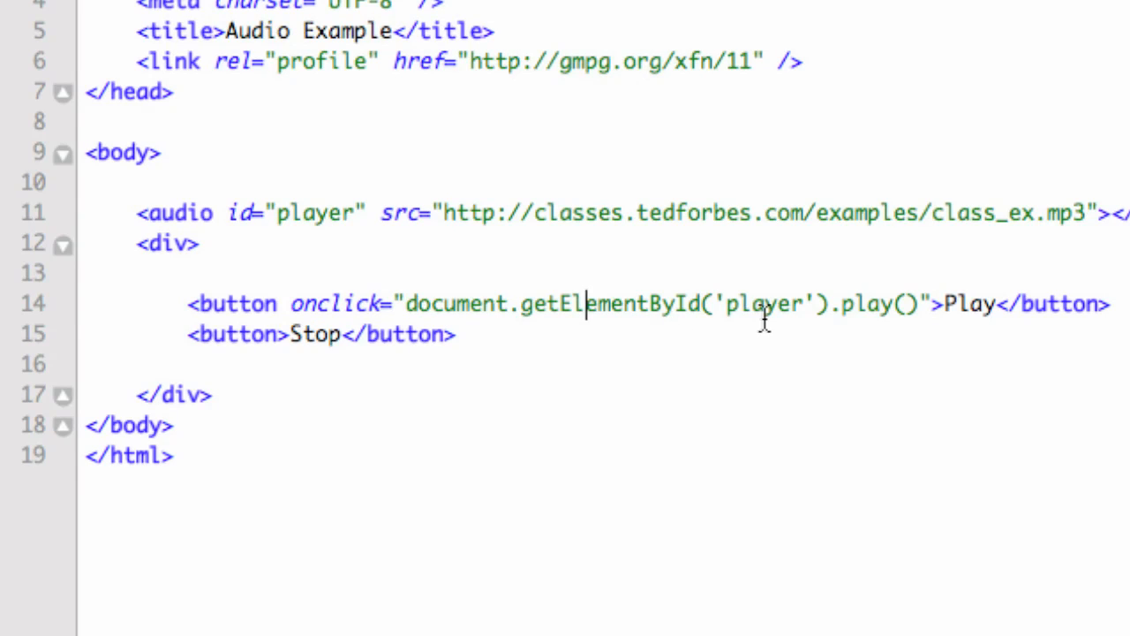
mouse_move(392, 399)
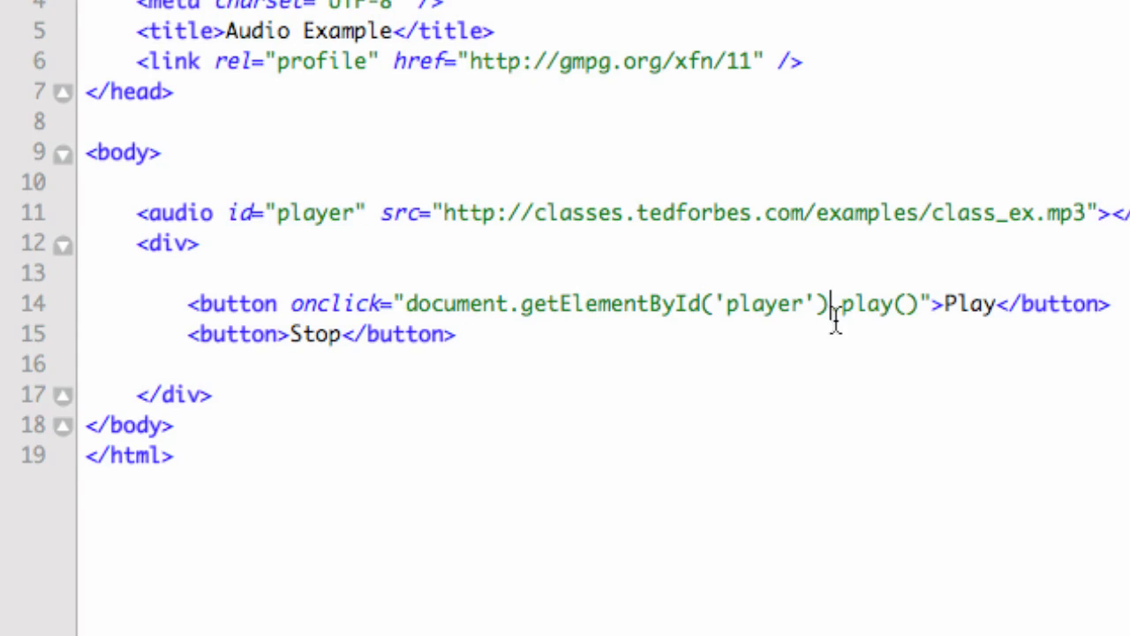
mouse_move(925, 322)
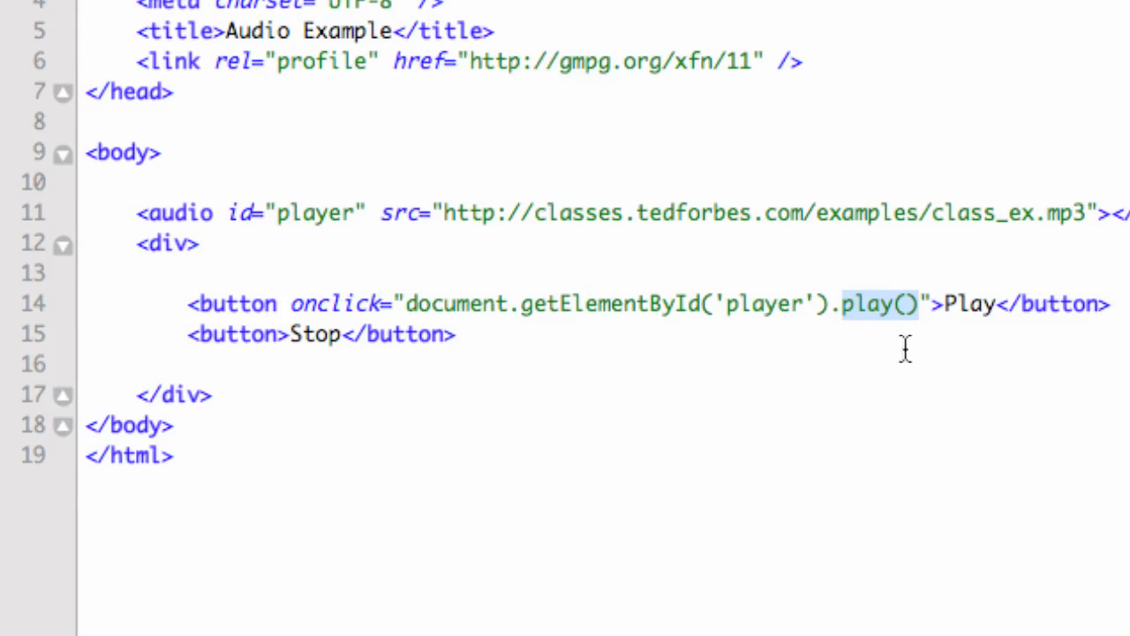
mouse_move(939, 357)
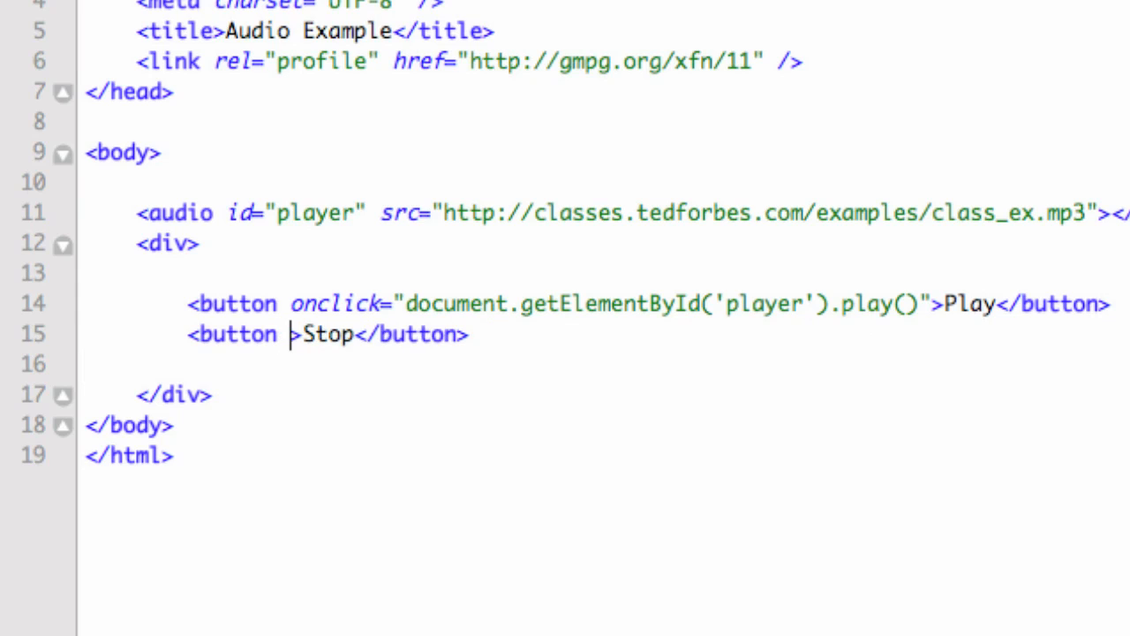
Step: Set the Stop button's onclick to document.getElementById('player').pause()
type("onclick=")
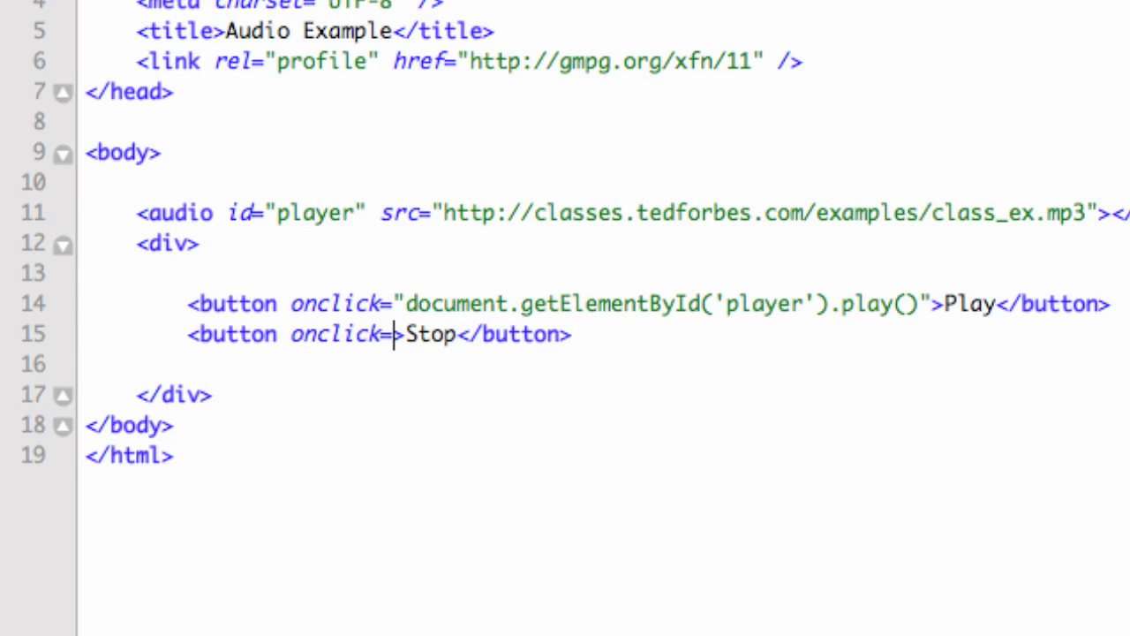
type("\"document.")
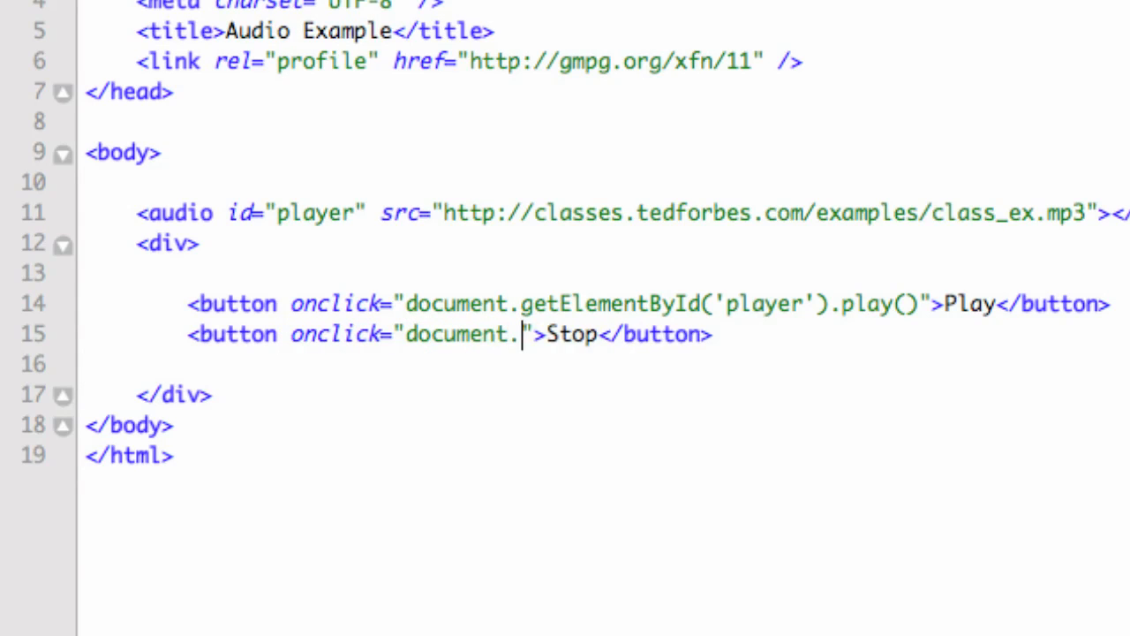
type("getElementById")
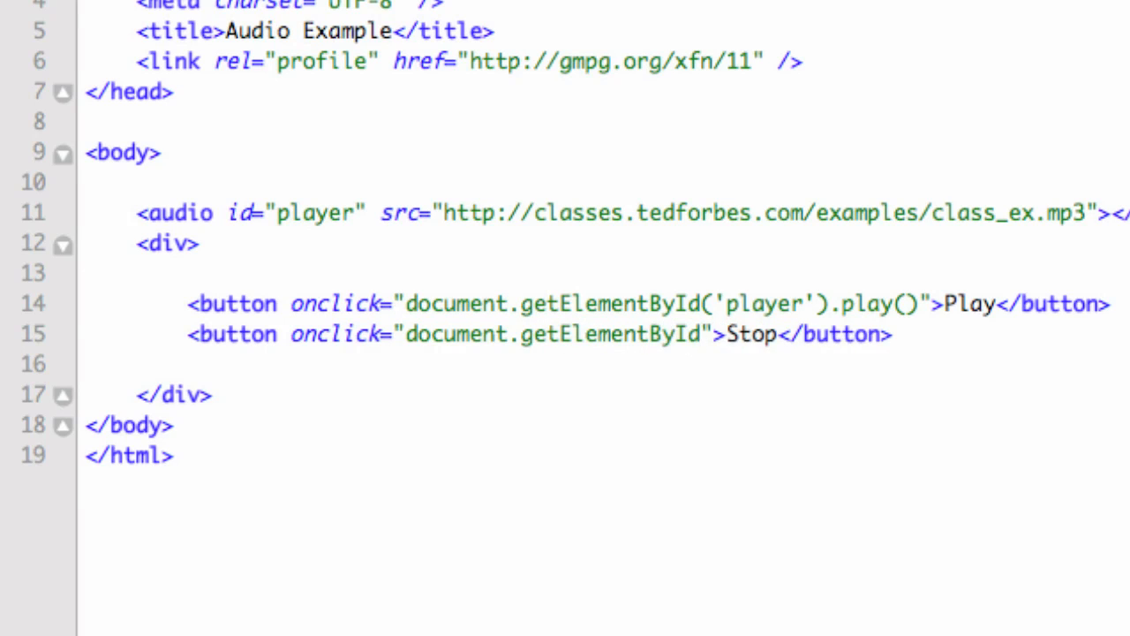
type("('player'")
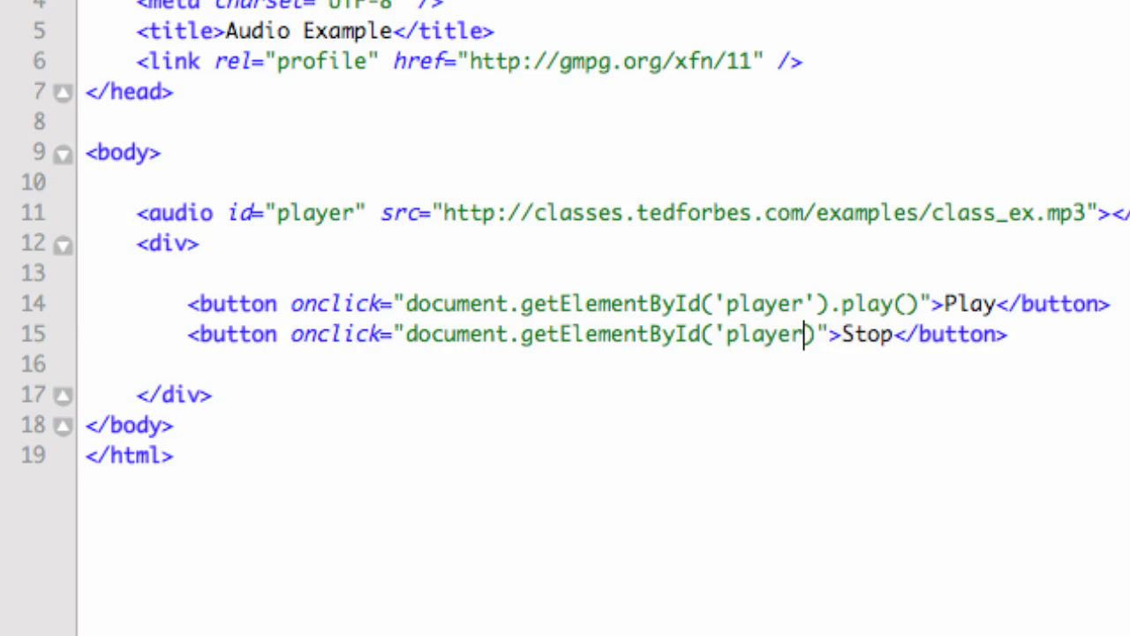
type("'")
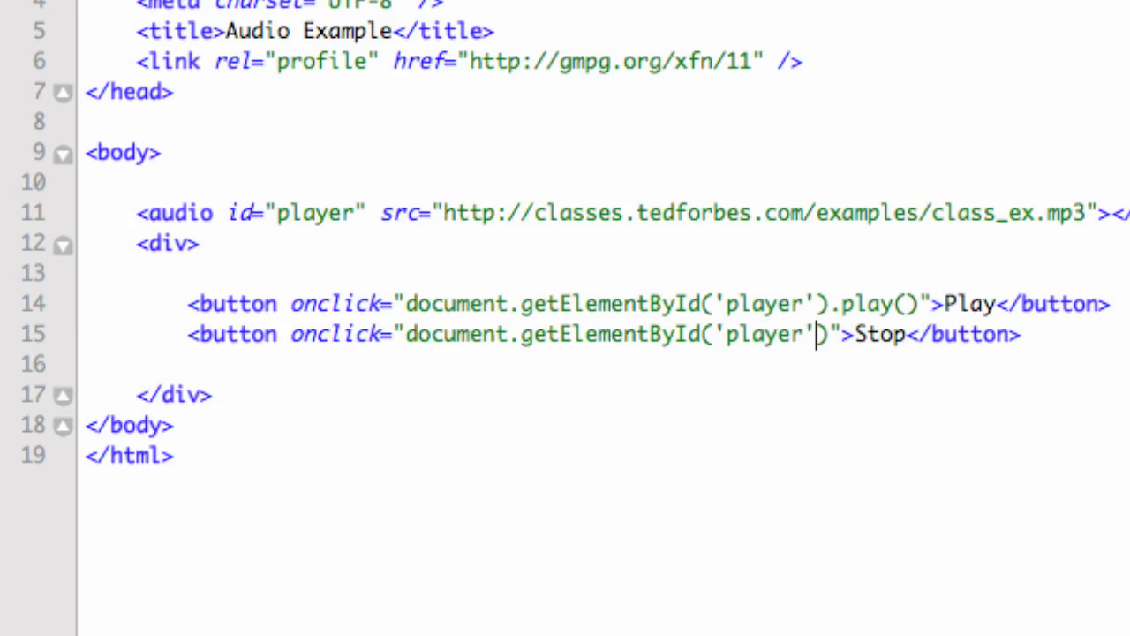
type(".")
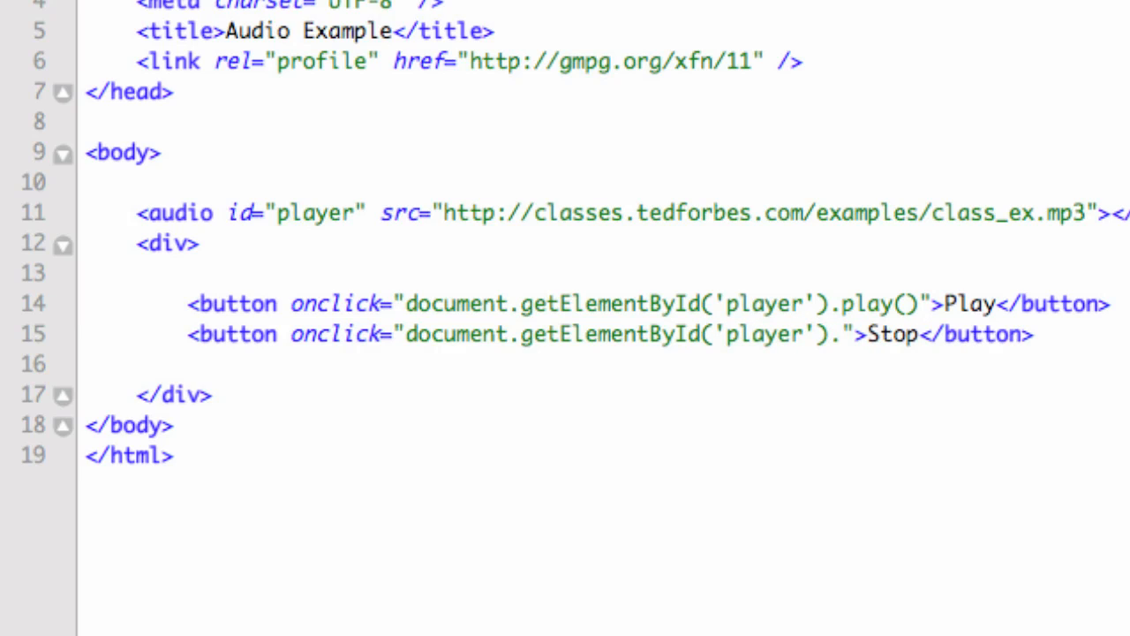
type("paus()")
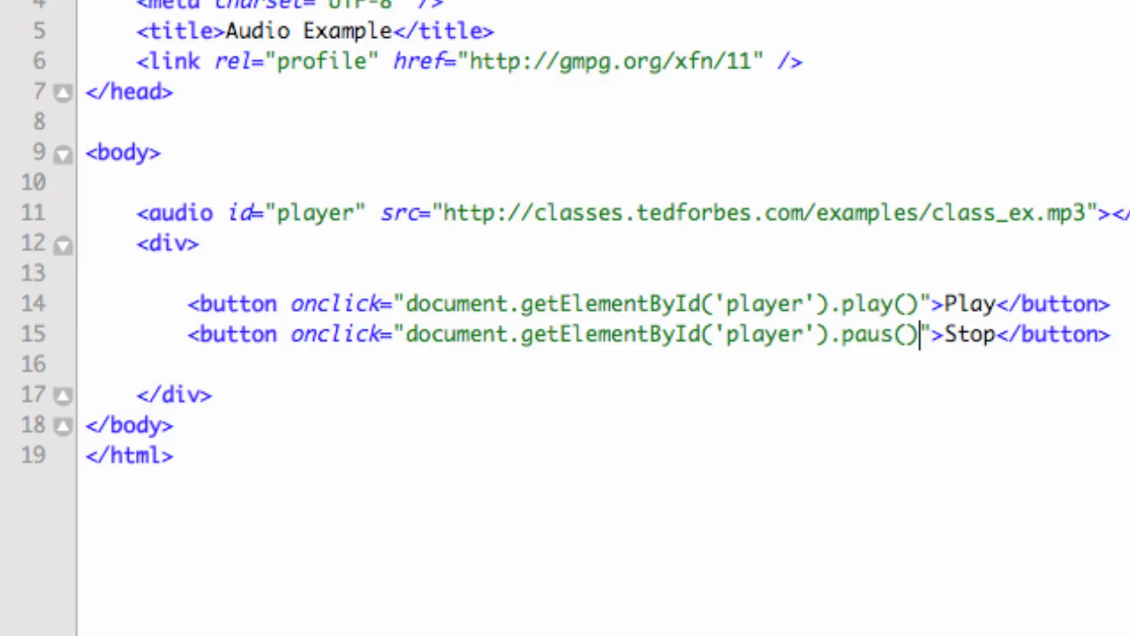
type("e")
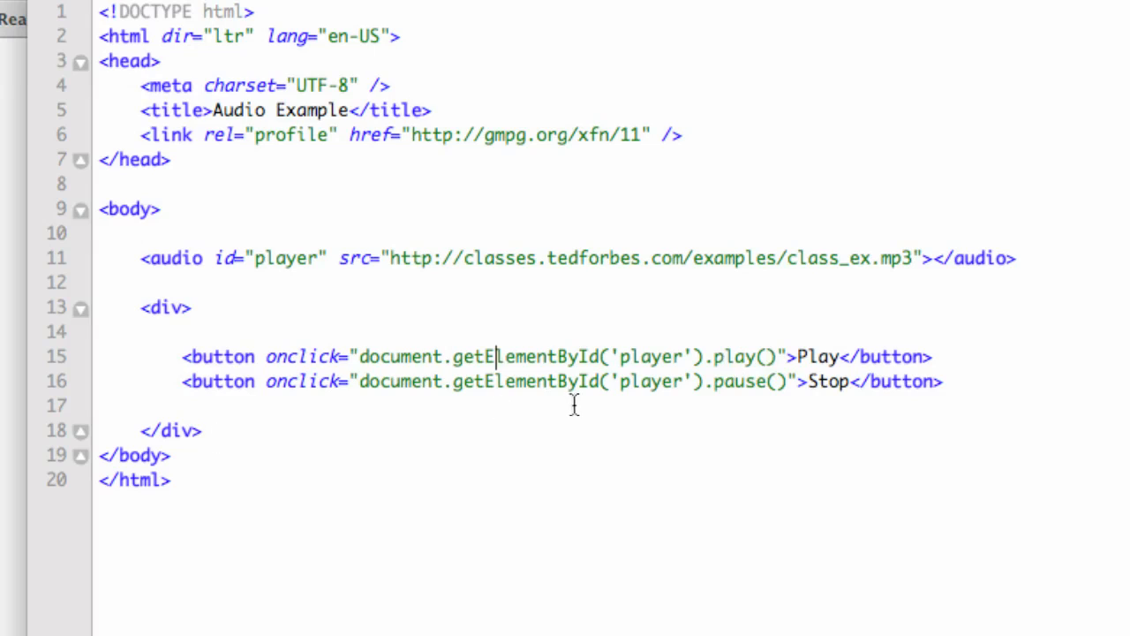
mouse_move(788, 479)
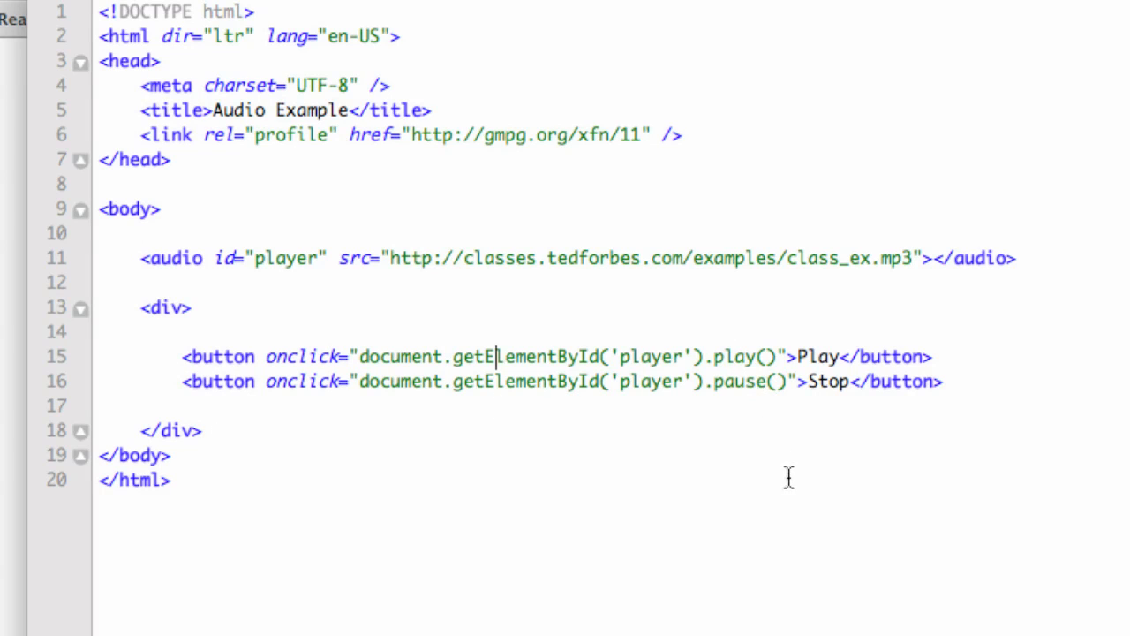
mouse_move(748, 395)
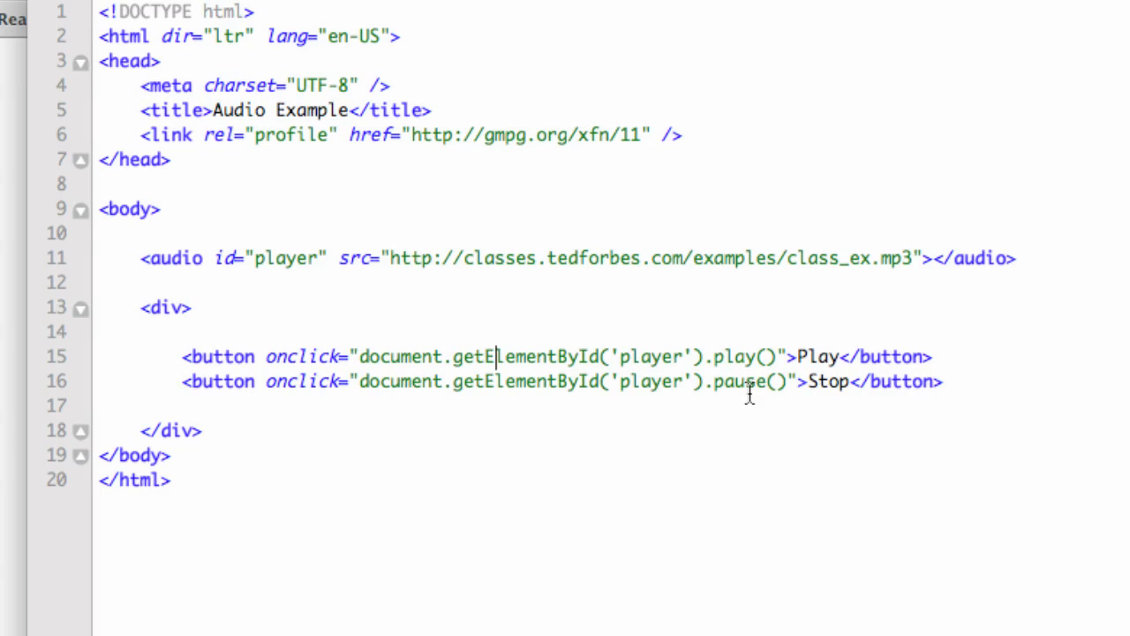